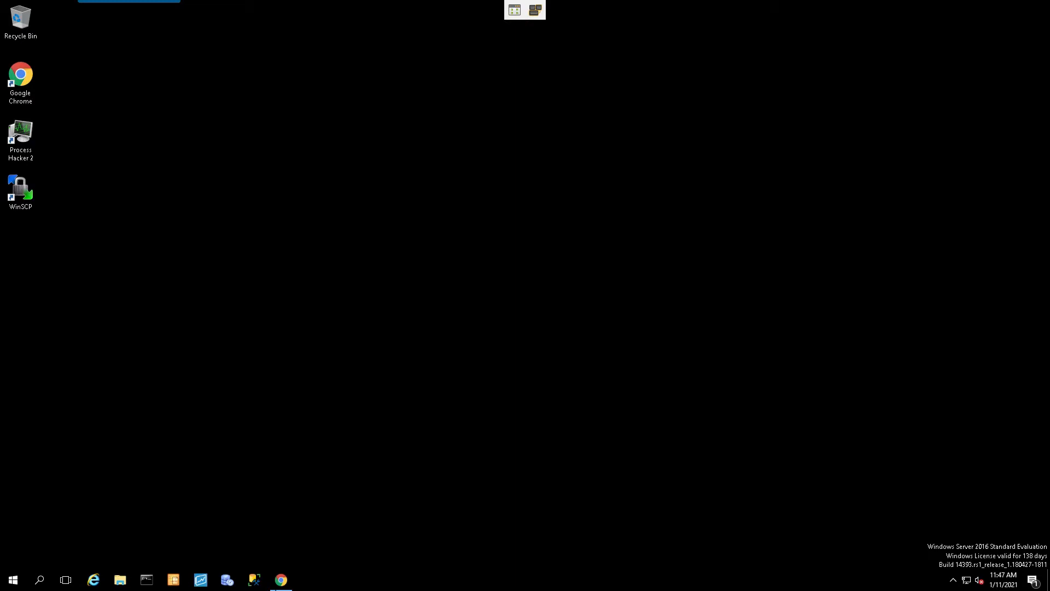
Bring up the AVEVA Knowledge & Support Center home page in Chrome.
click(281, 580)
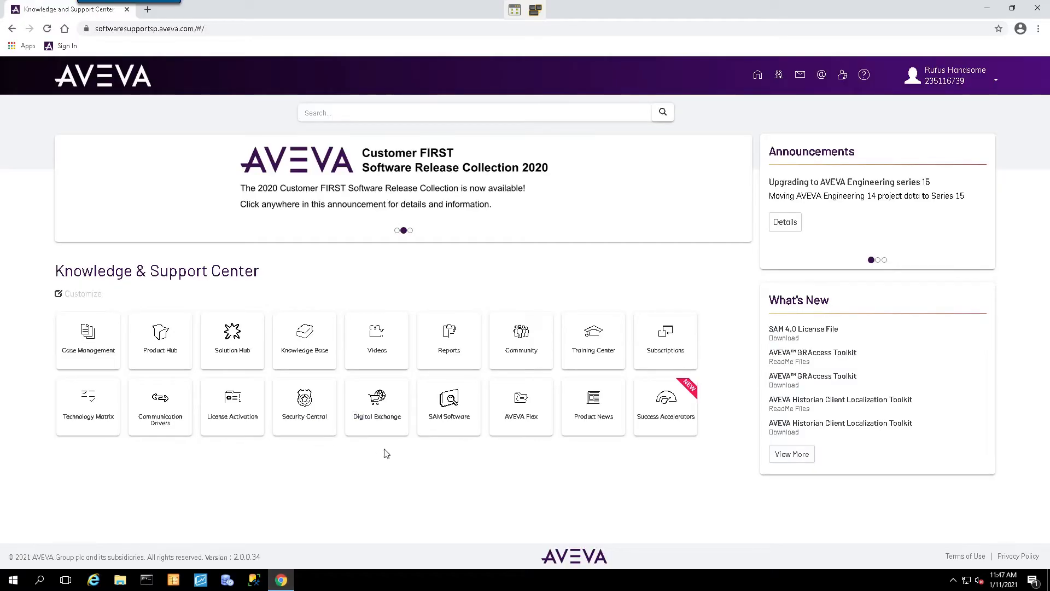
mouse_move(429, 376)
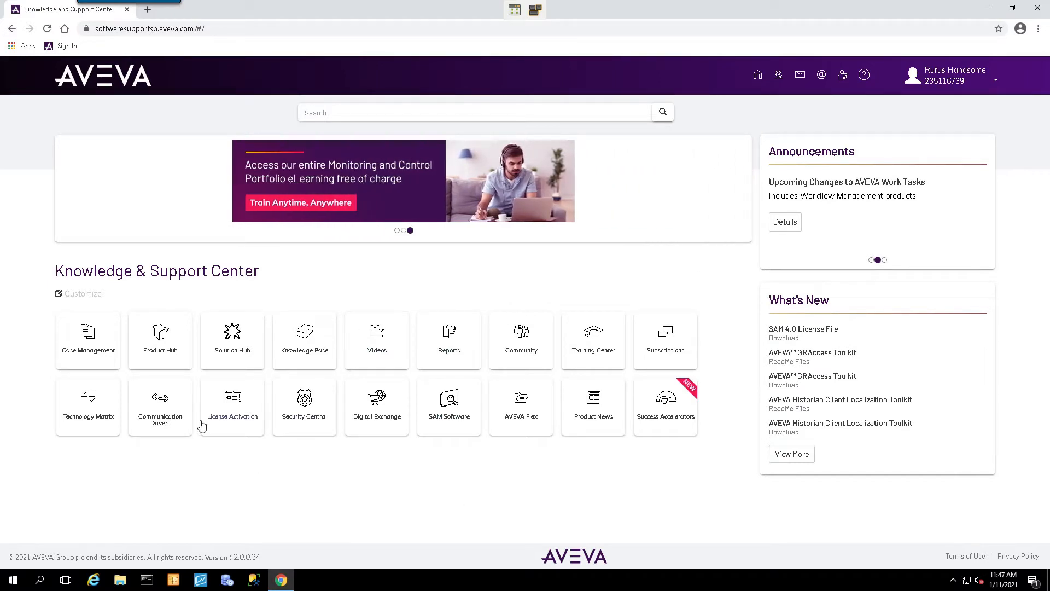
Filter the Communication Drivers Connectivity Hub to Wonderware OI Gateway, listing OI-GATEWAY OI Server.
click(160, 407)
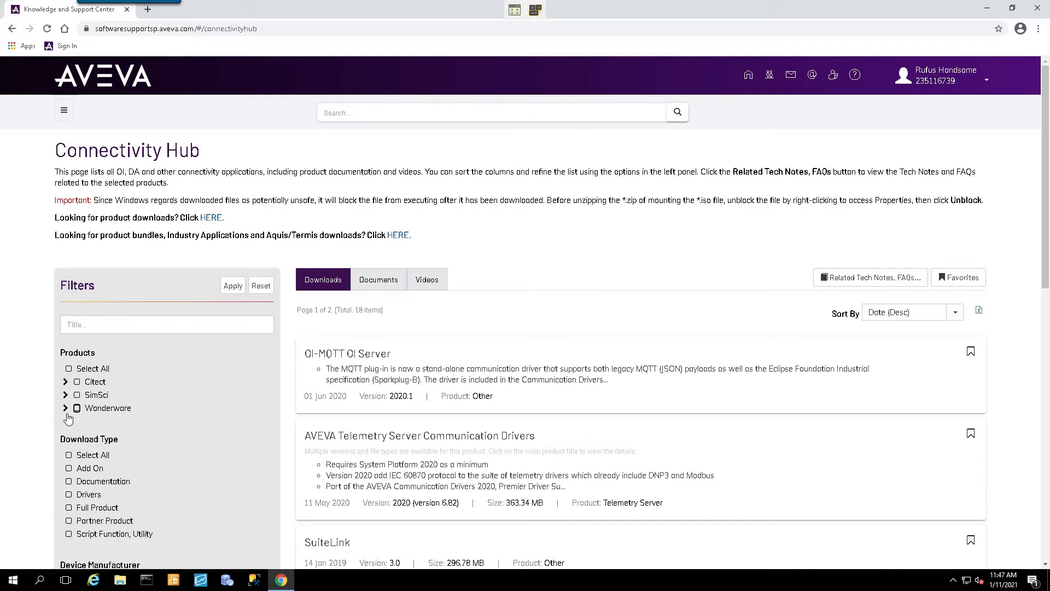
click(65, 408)
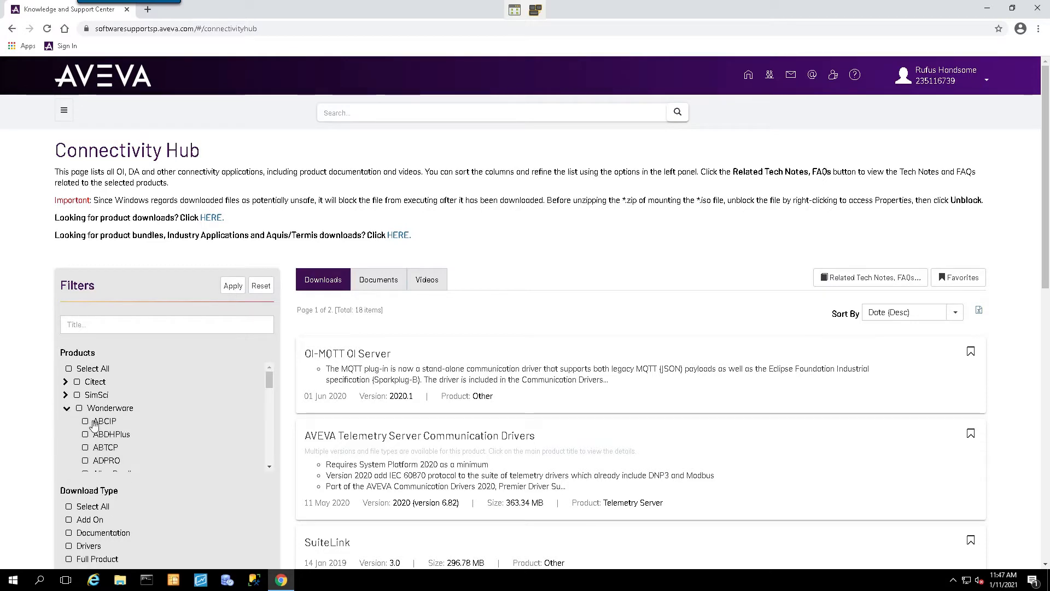
scroll(down, 3)
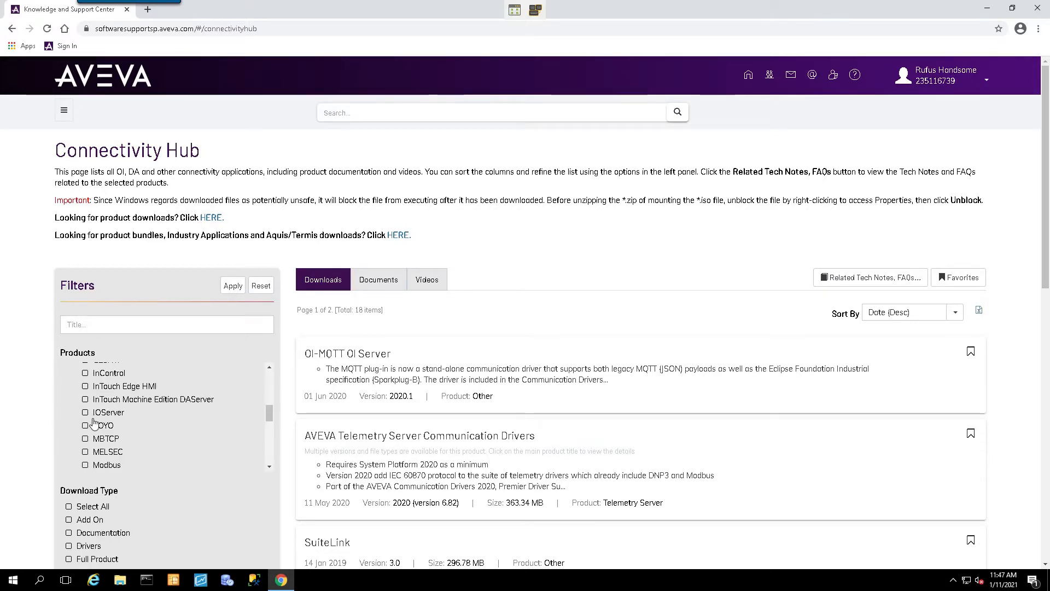
scroll(down, 3)
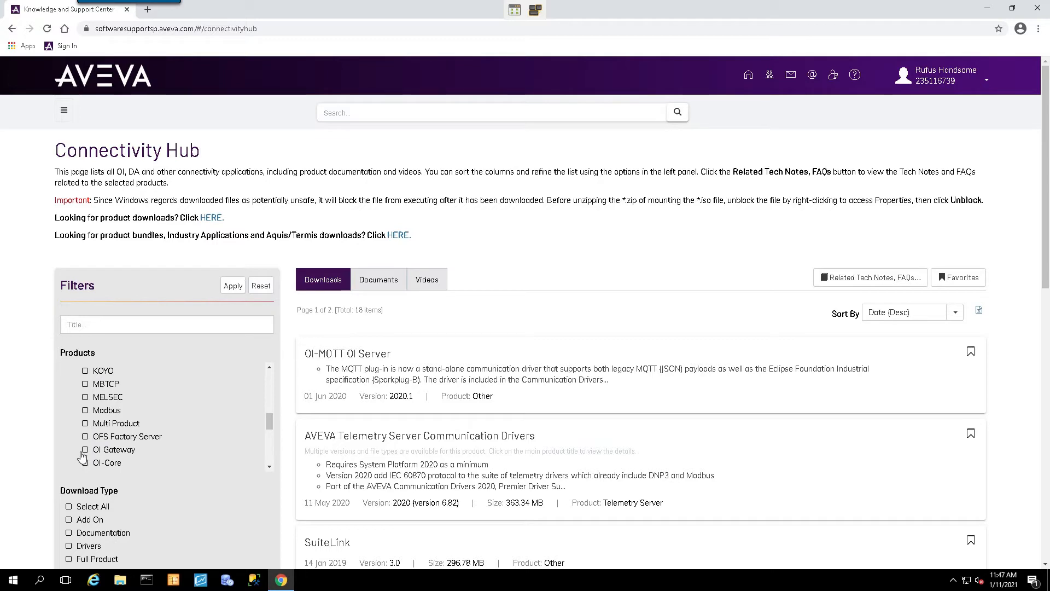
click(86, 450)
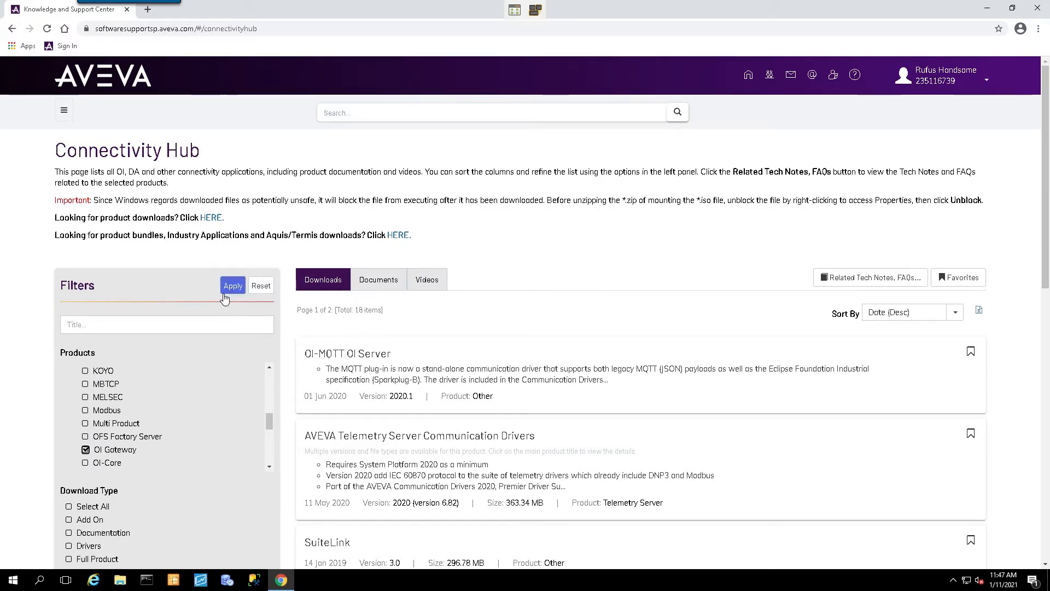
click(232, 286)
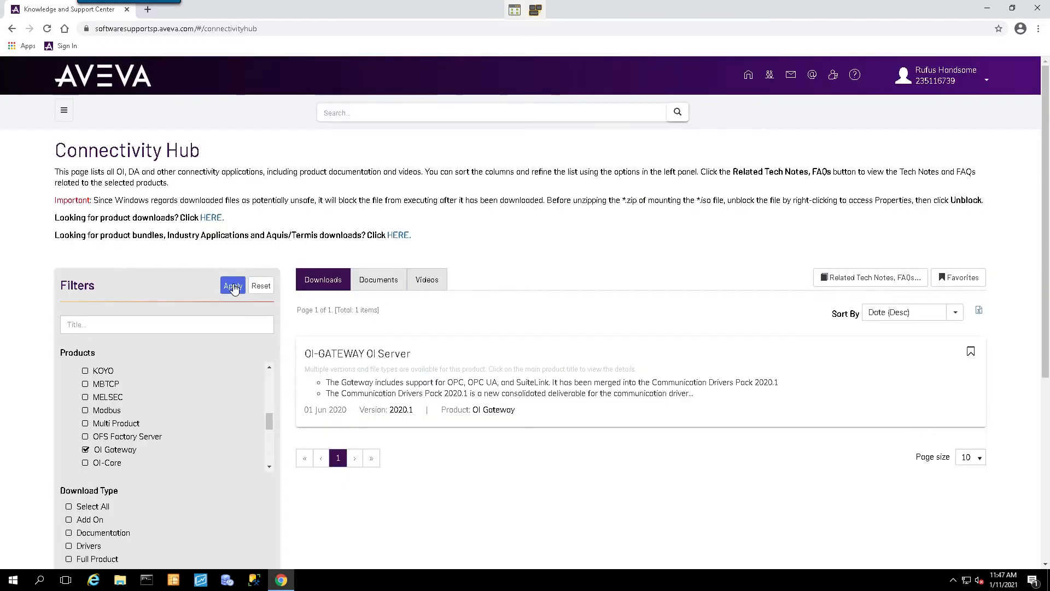
click(232, 285)
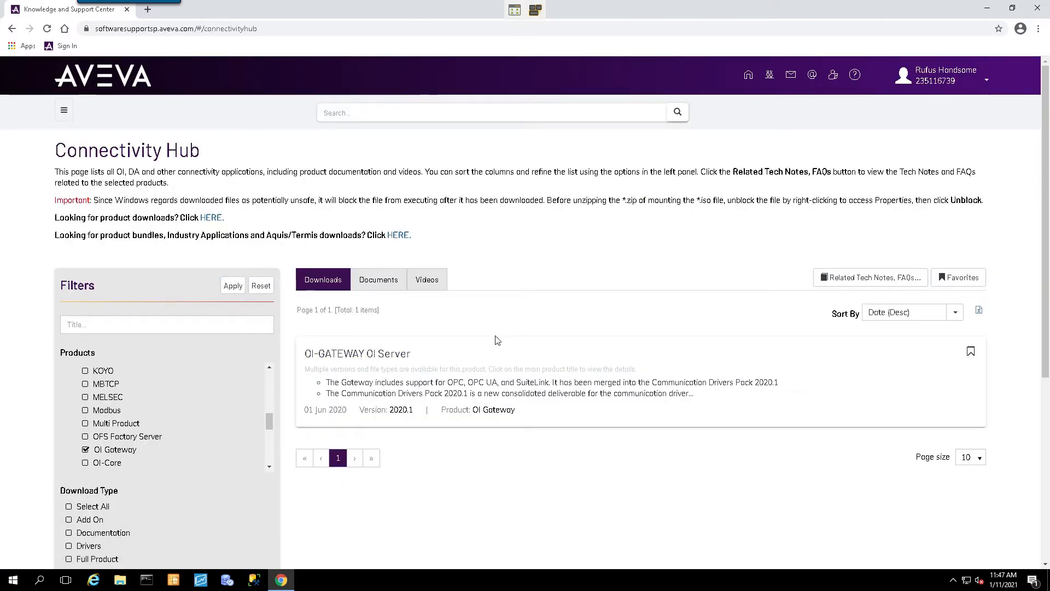
mouse_move(375, 362)
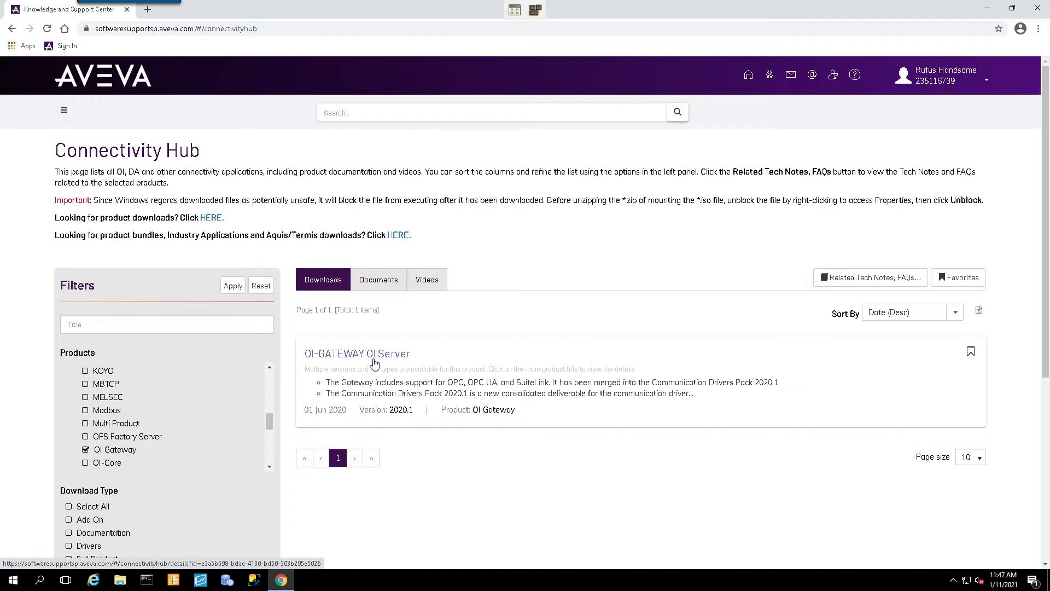
mouse_move(359, 356)
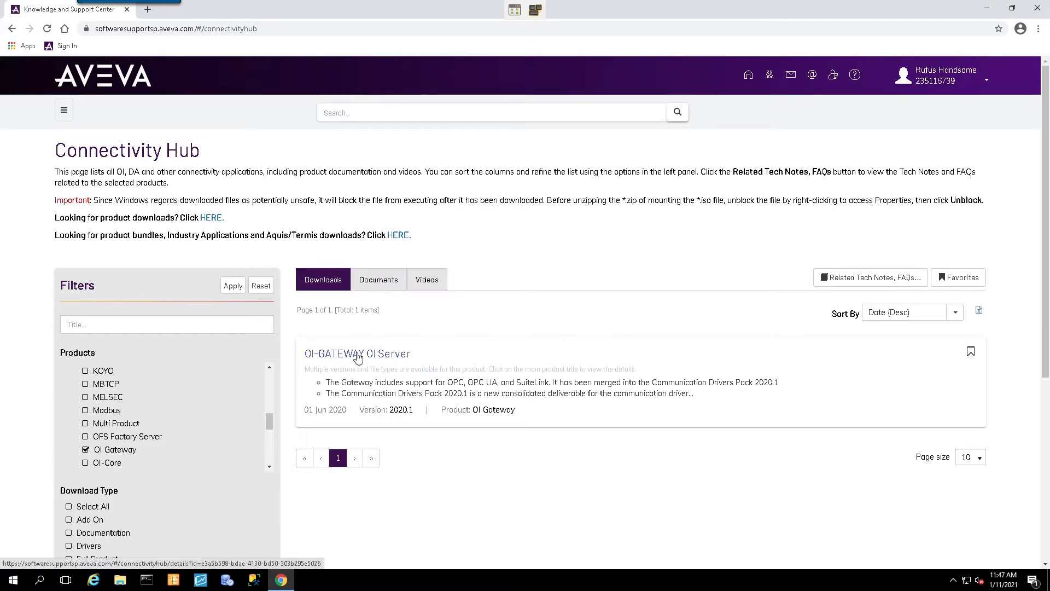
Download CommunicationDriversPack2020.1.zip from the OI-GATEWAY OI Server details page.
click(357, 353)
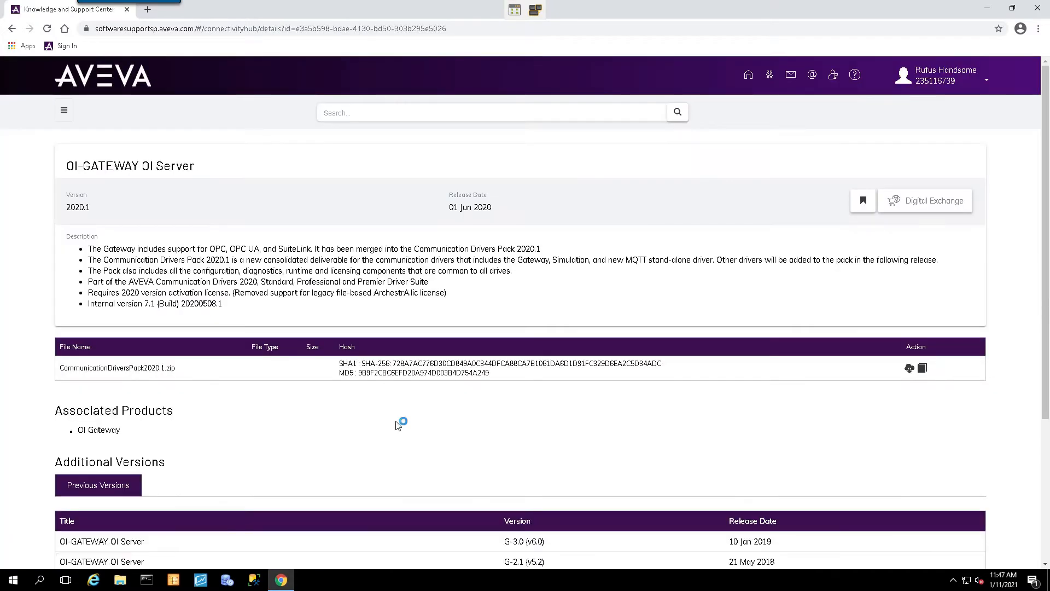
mouse_move(462, 217)
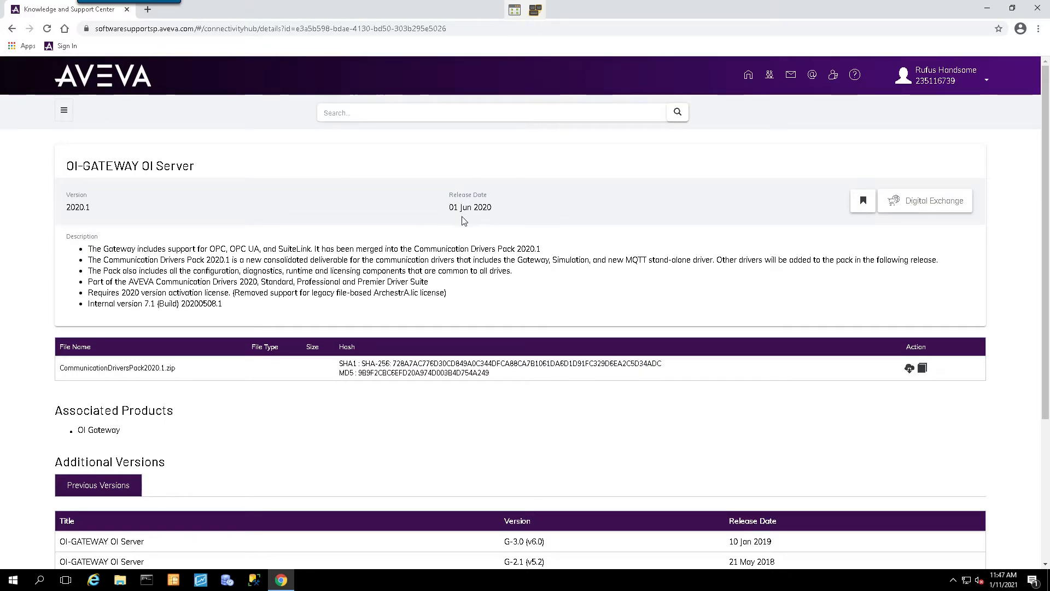
mouse_move(202, 414)
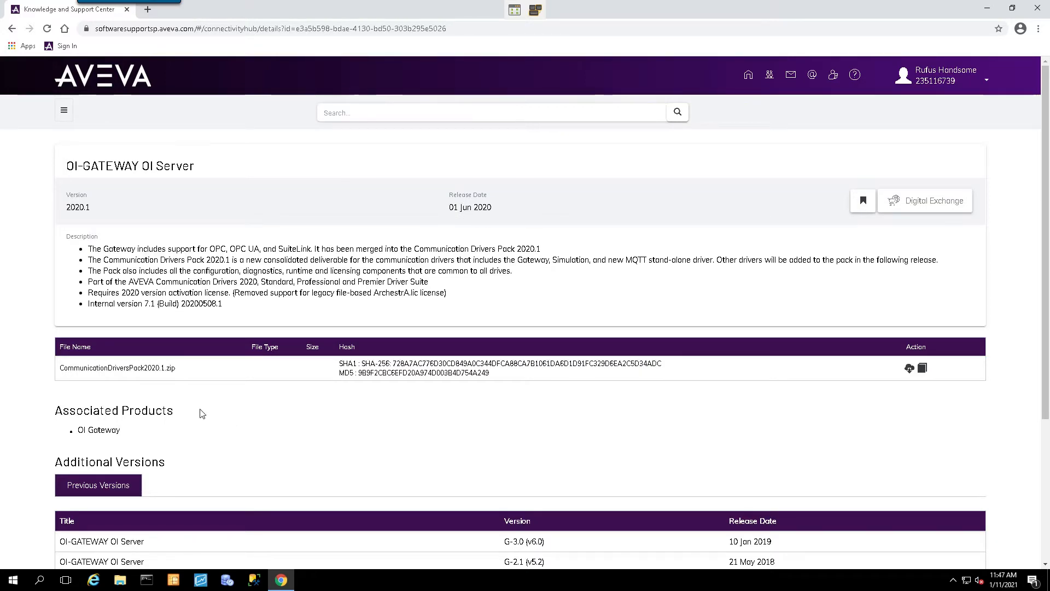
mouse_move(92, 396)
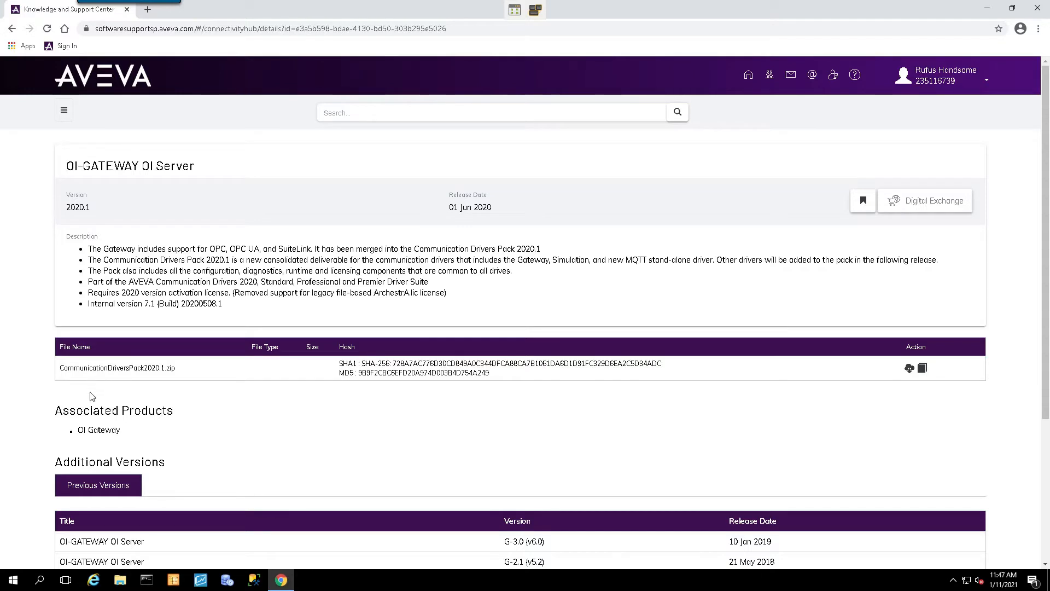
mouse_move(95, 380)
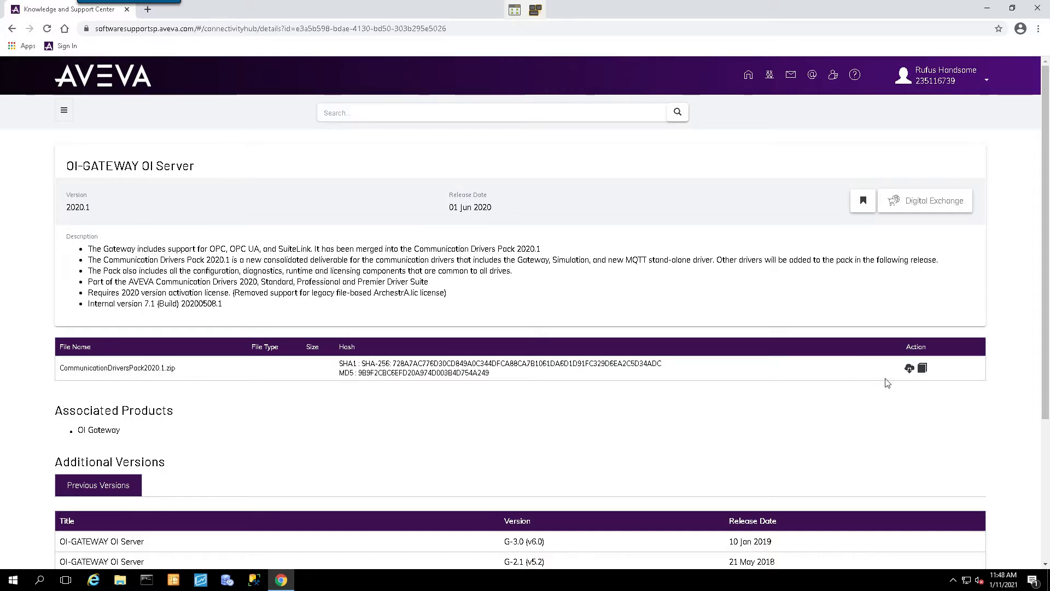
mouse_move(910, 369)
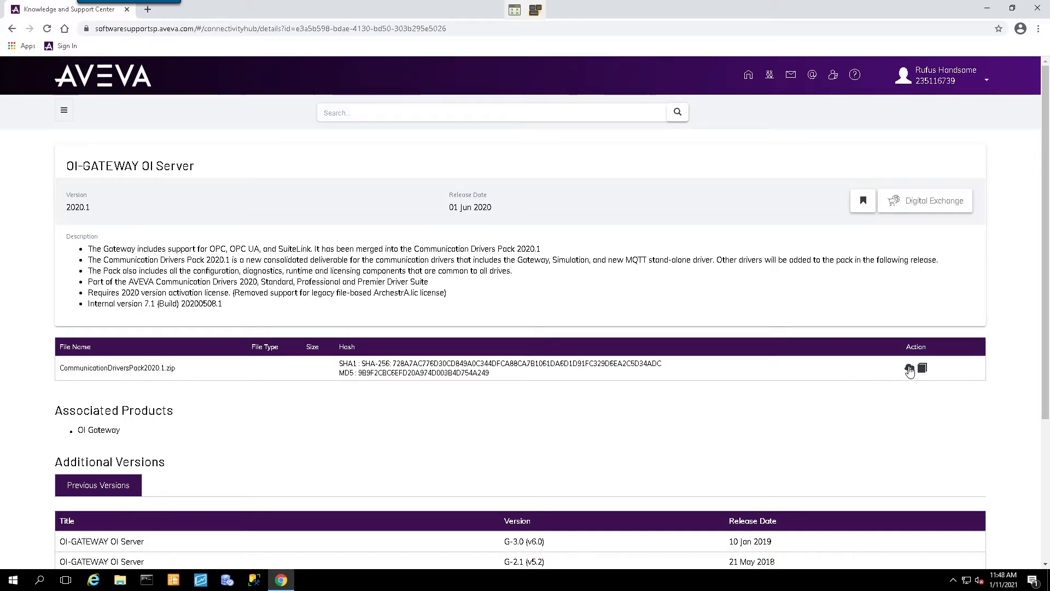
click(909, 369)
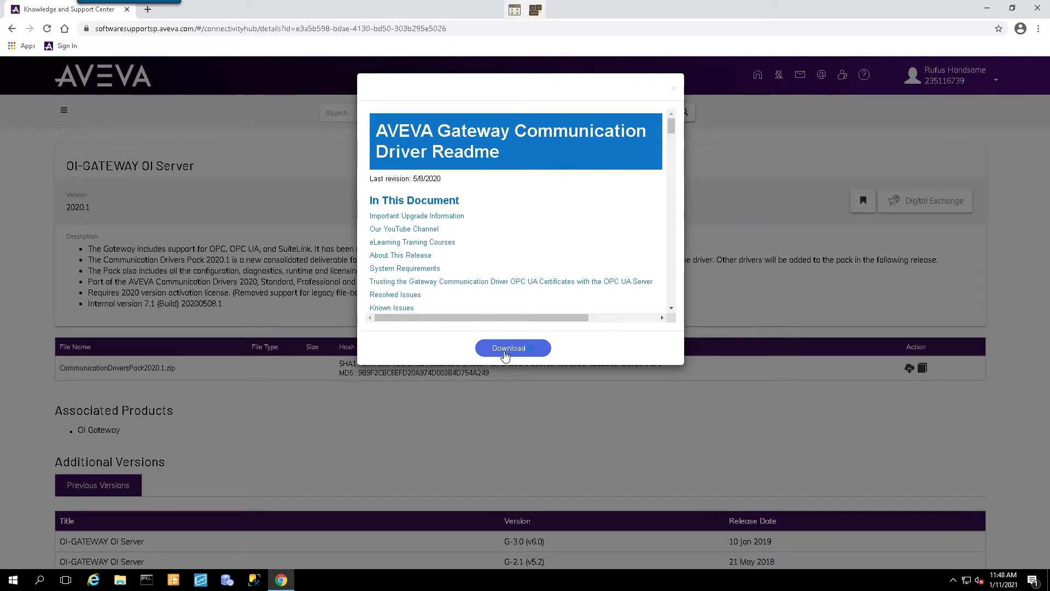
click(512, 348)
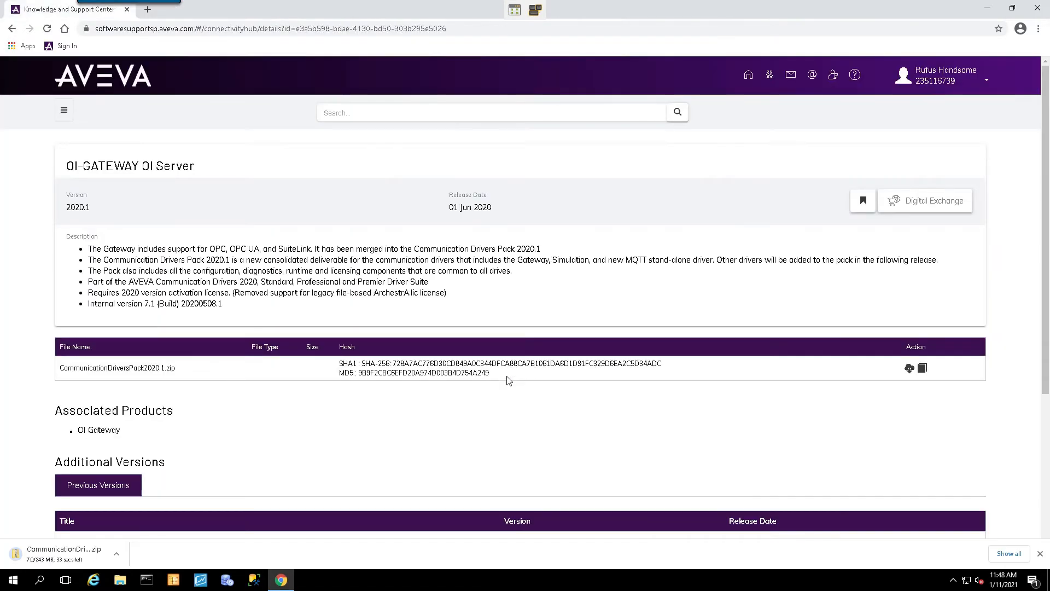
mouse_move(385, 472)
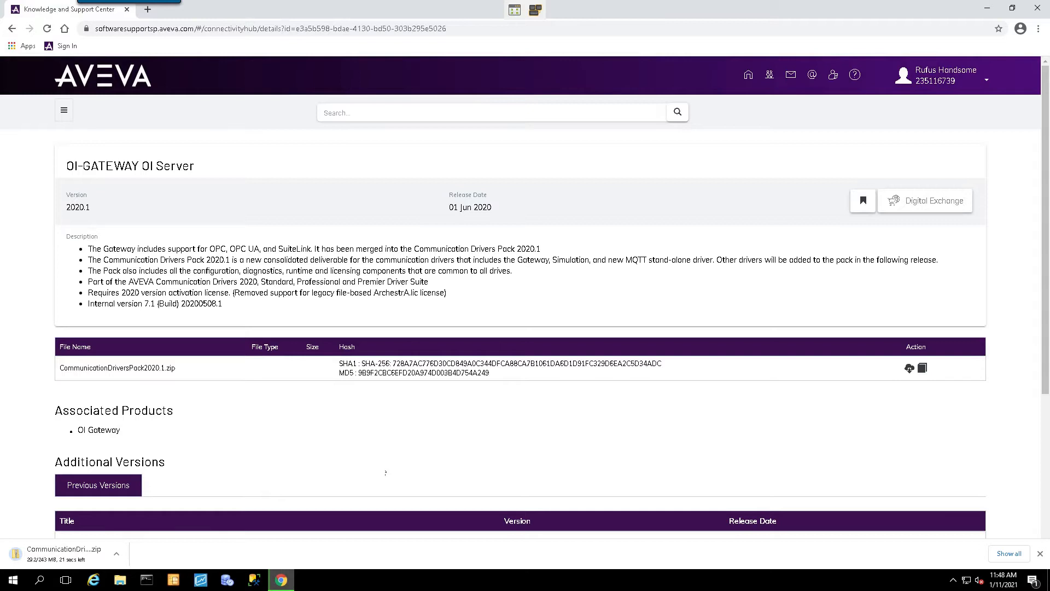
mouse_move(737, 86)
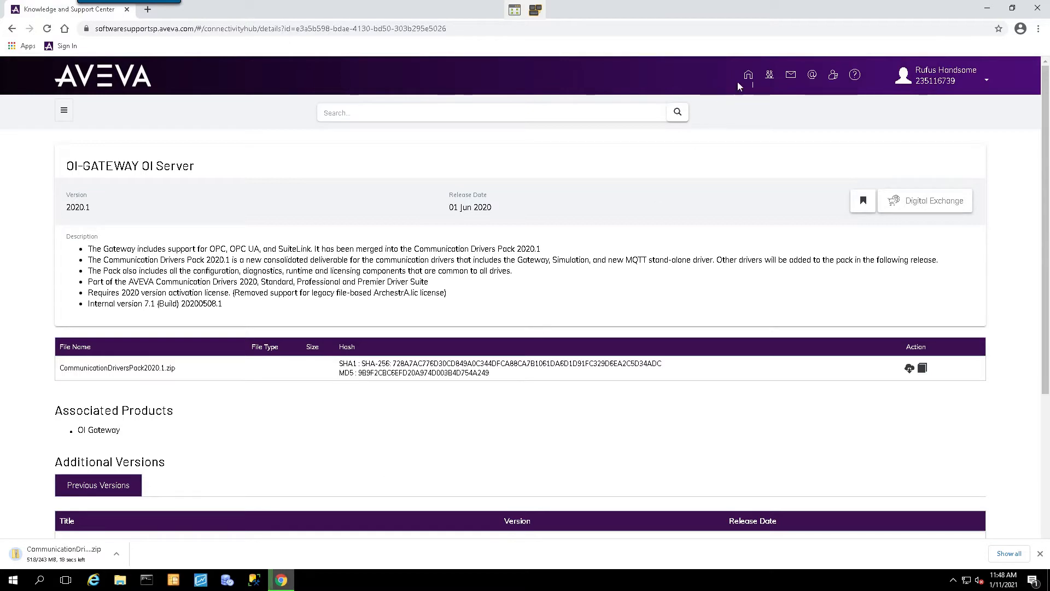
Refilter the Connectivity Hub downloads to ABCIP only, removing OI Gateway.
click(747, 74)
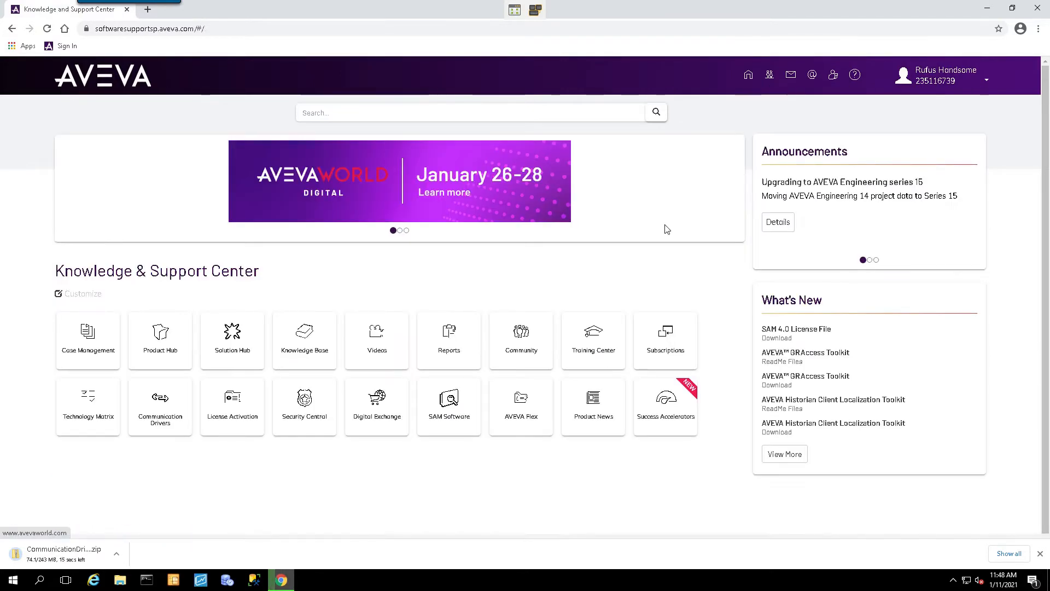
mouse_move(348, 477)
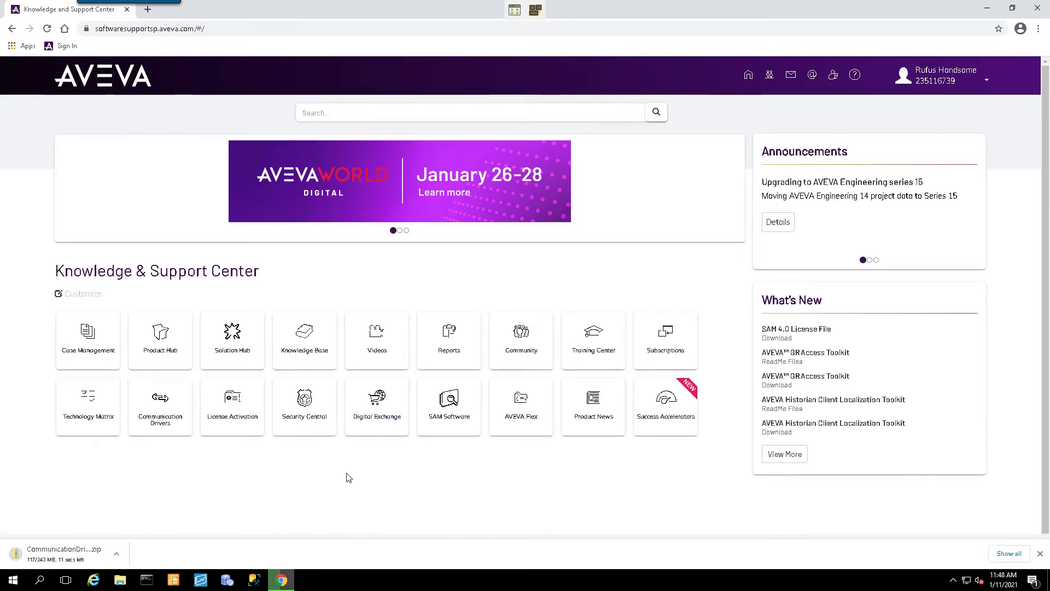
mouse_move(320, 467)
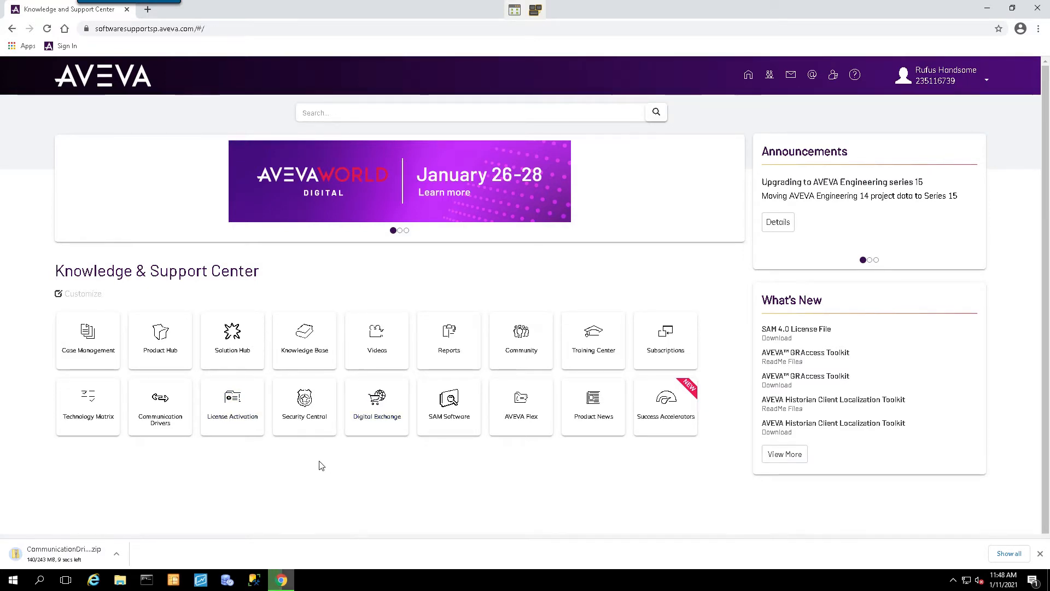
mouse_move(160, 407)
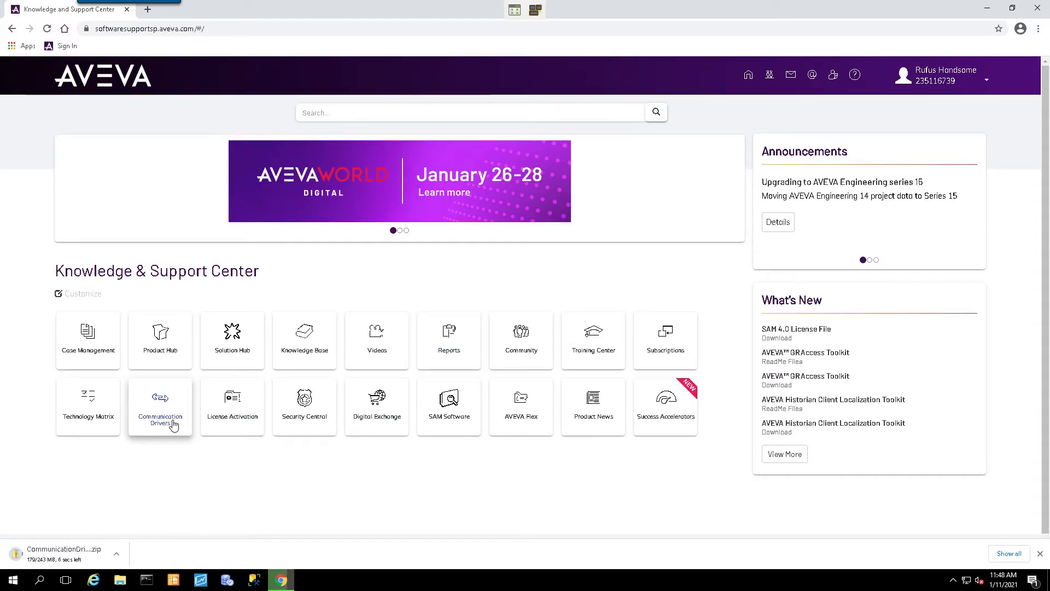
click(160, 407)
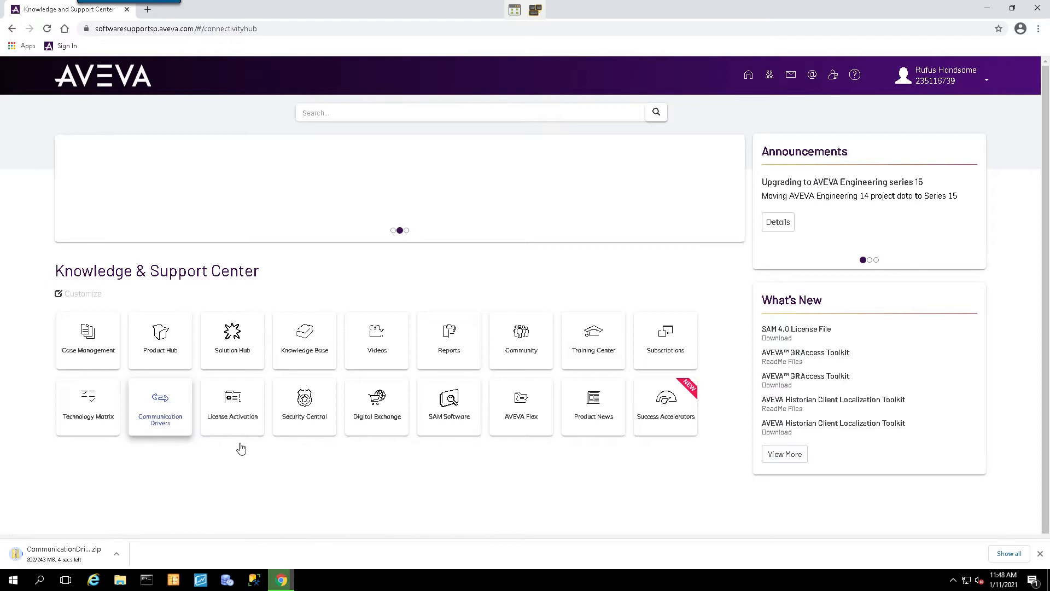
click(160, 407)
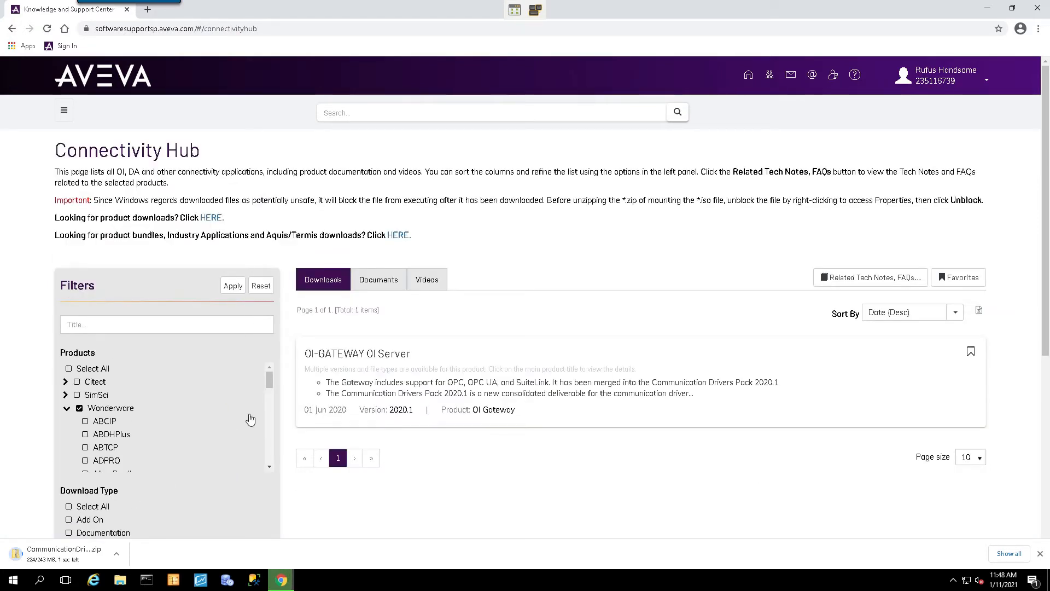
mouse_move(88, 427)
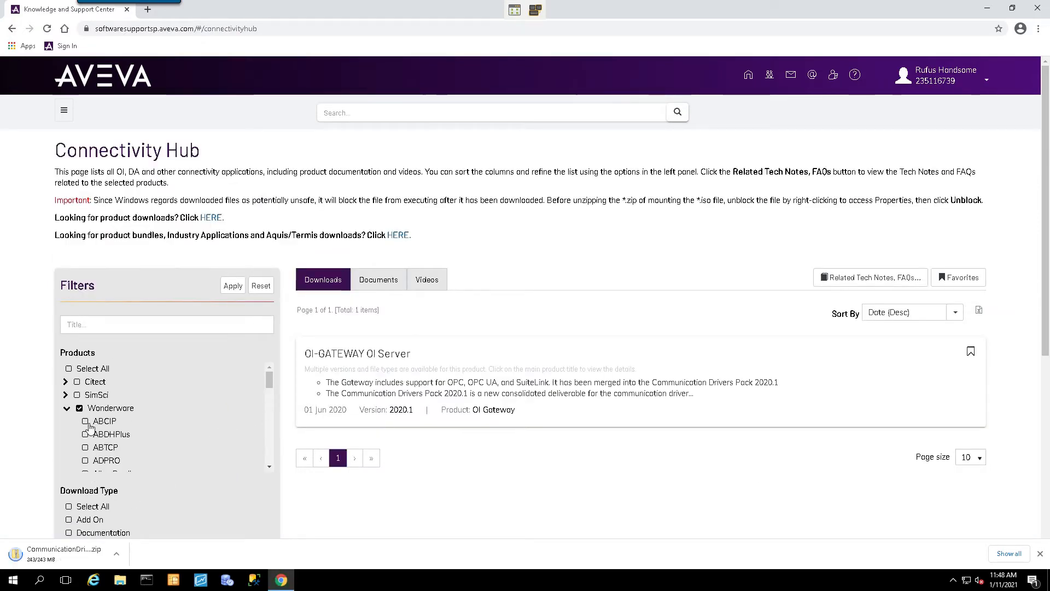
click(85, 420)
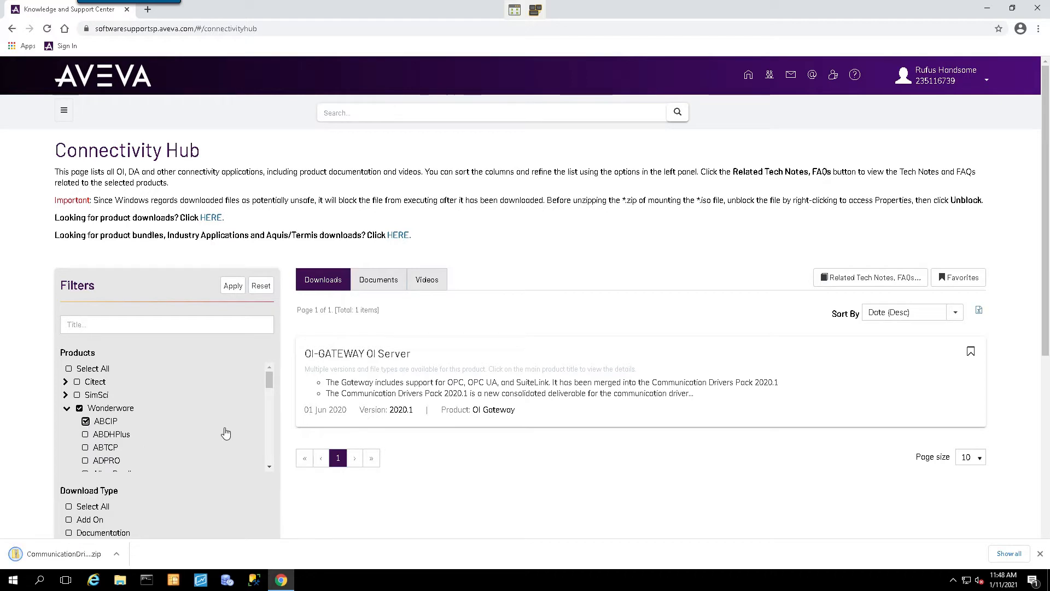
scroll(down, 3)
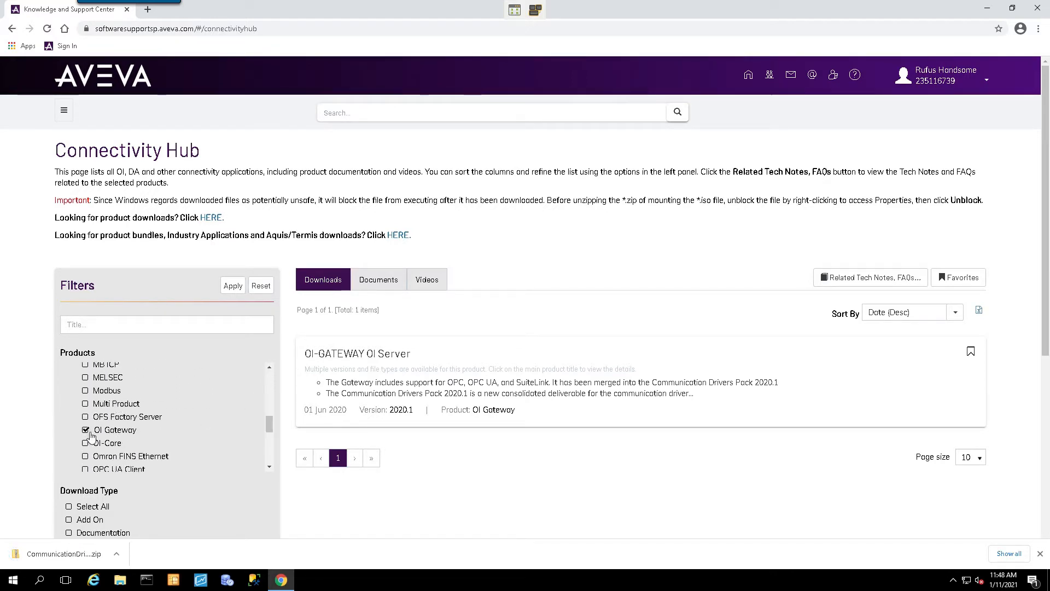
click(86, 430)
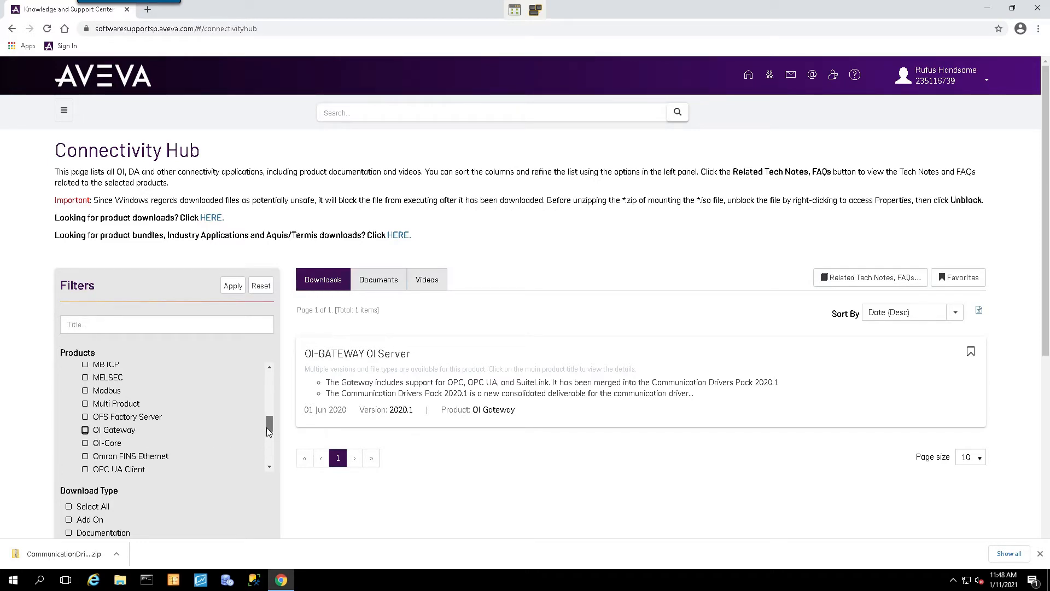
mouse_move(298, 425)
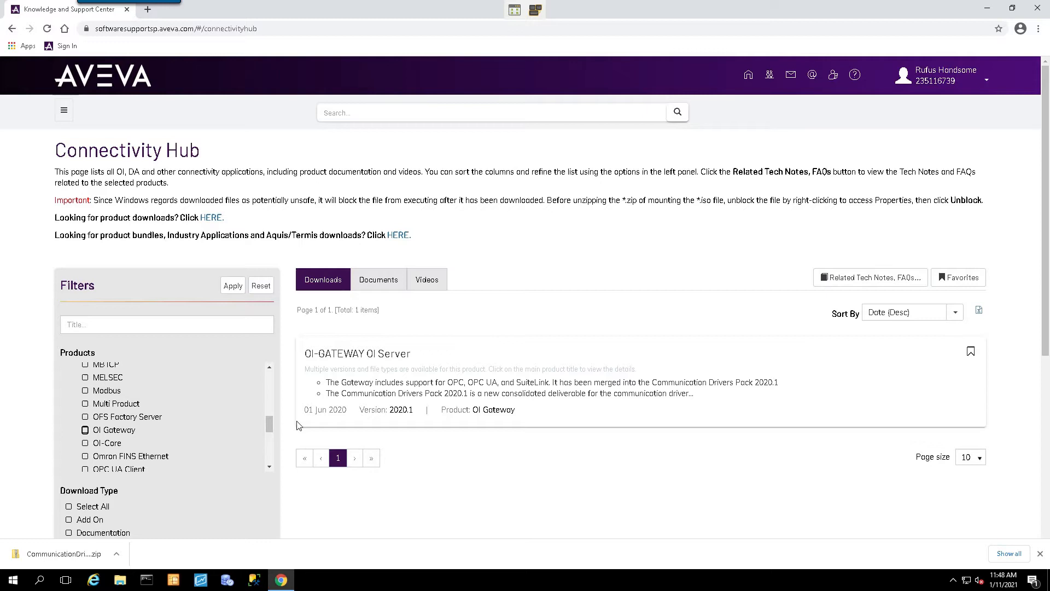
mouse_move(274, 409)
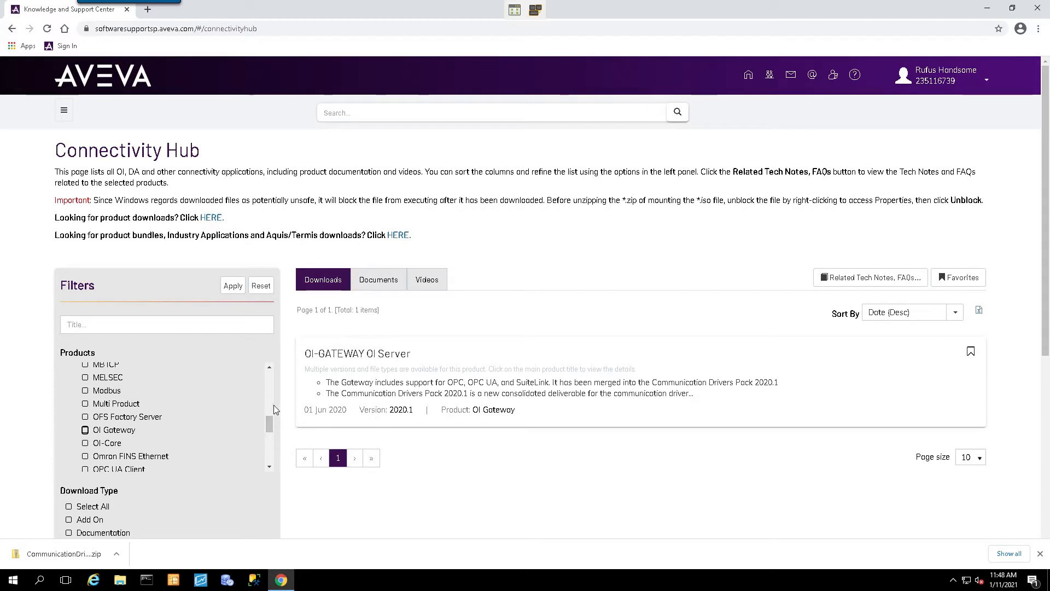
scroll(up, 3)
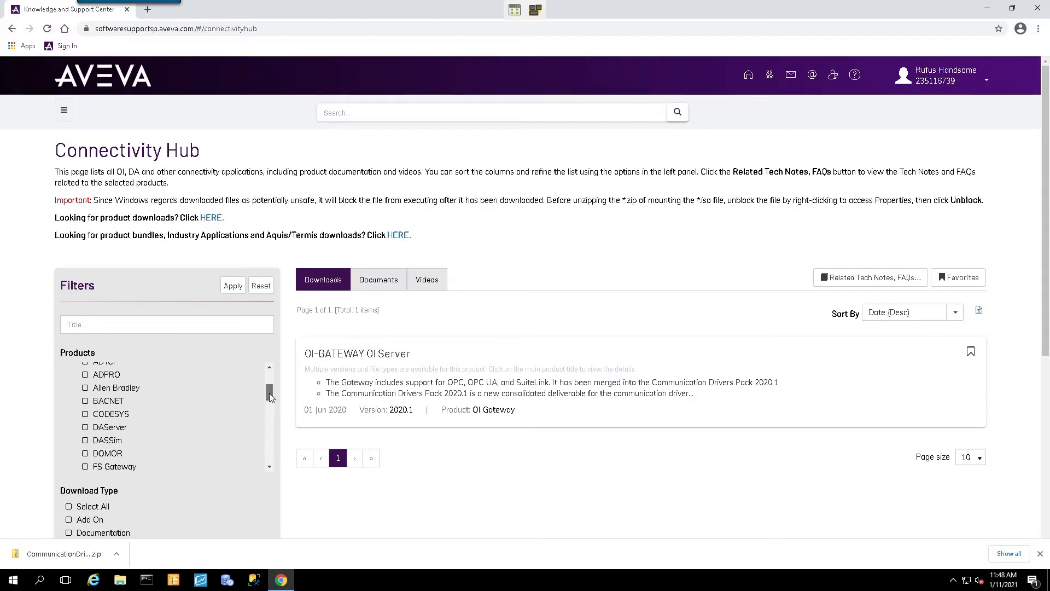
click(79, 408)
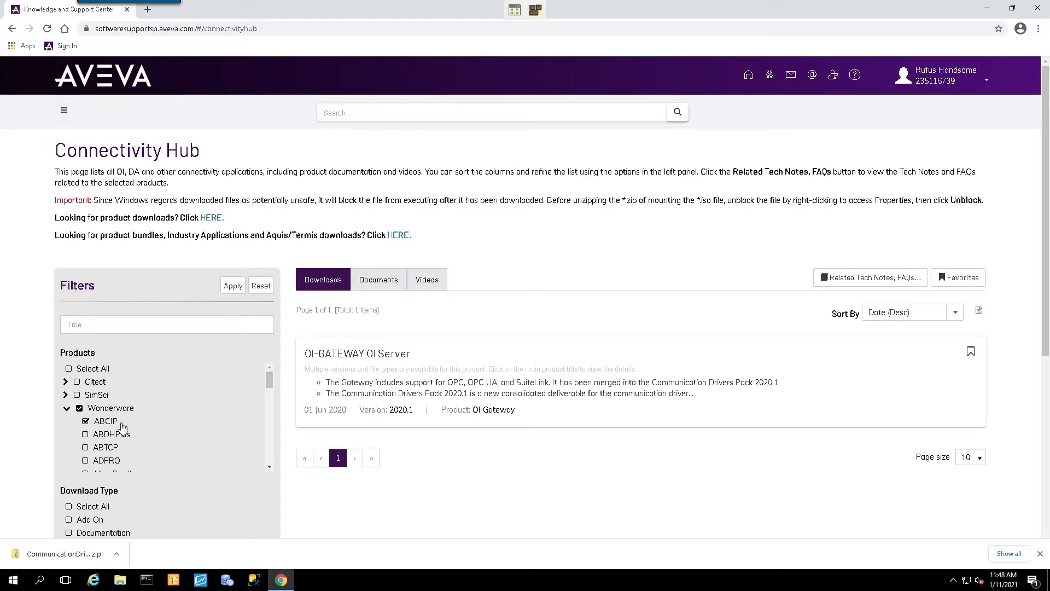
mouse_move(197, 417)
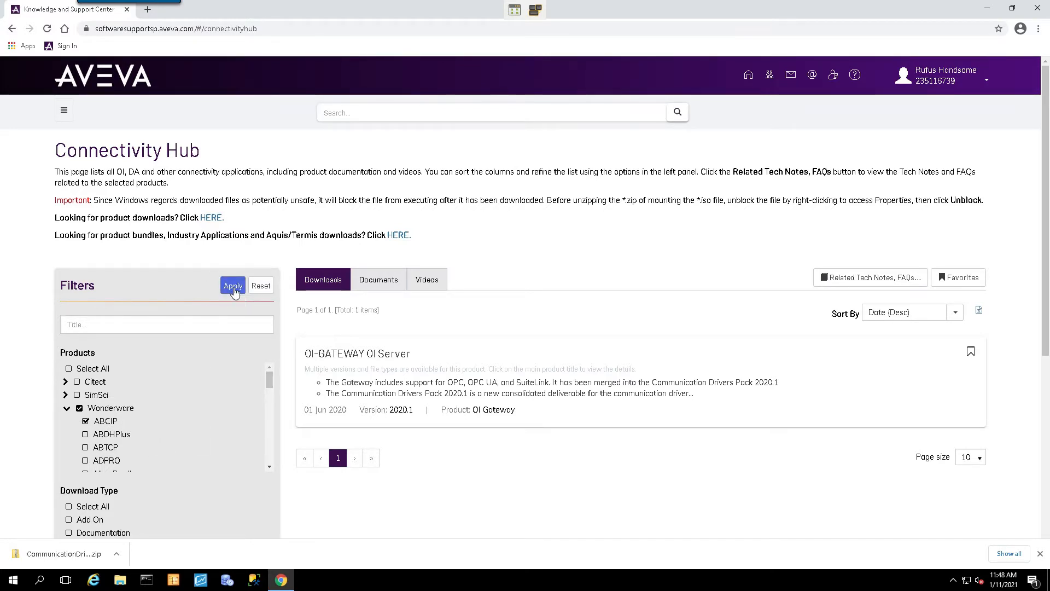
click(232, 286)
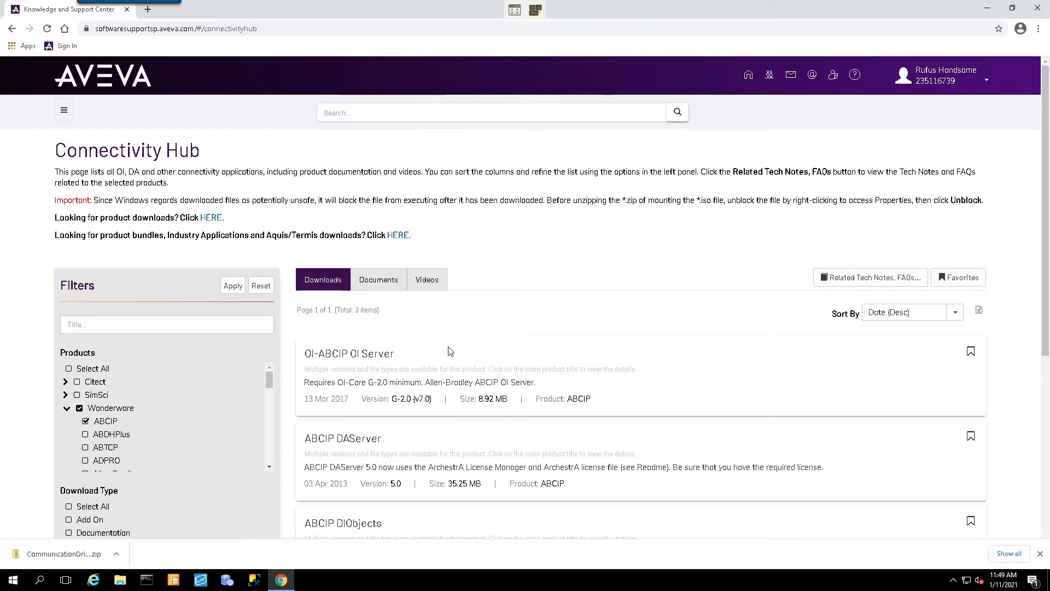
mouse_move(345, 358)
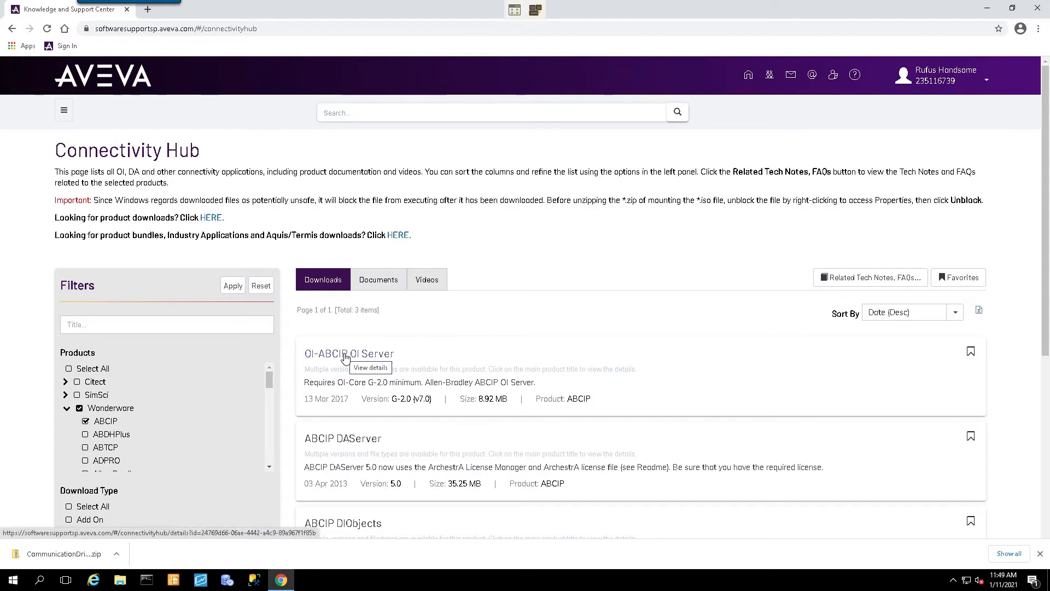
View the details of the OI-ABCIP OI Server download.
click(349, 353)
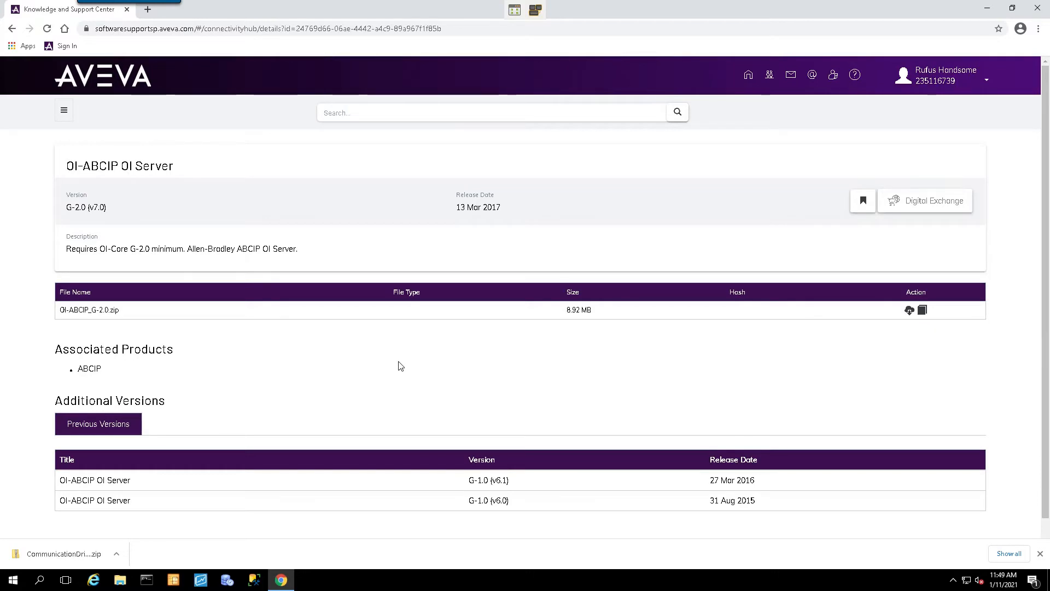
mouse_move(206, 344)
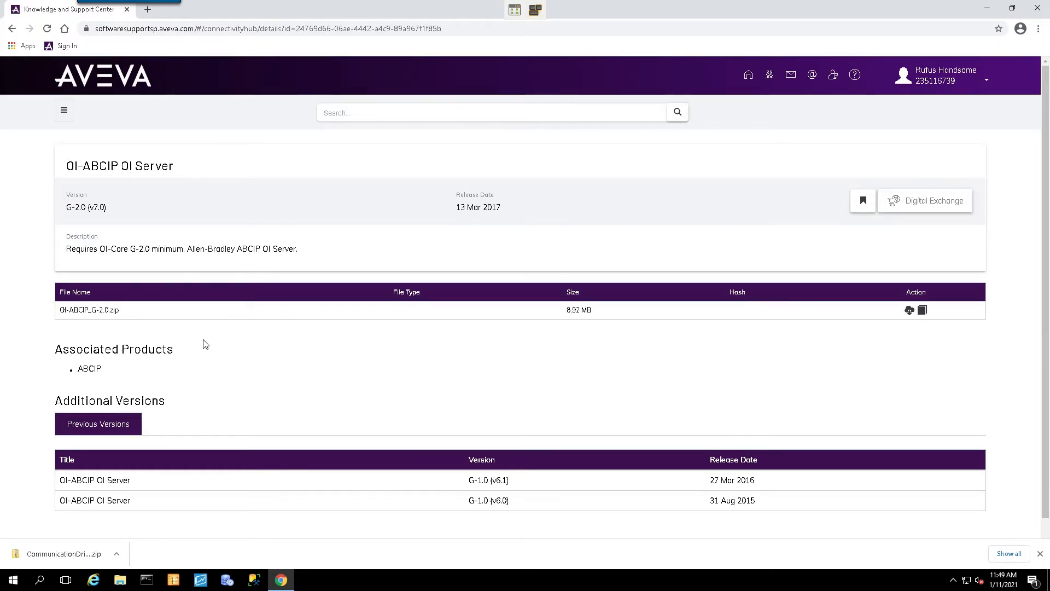
mouse_move(157, 325)
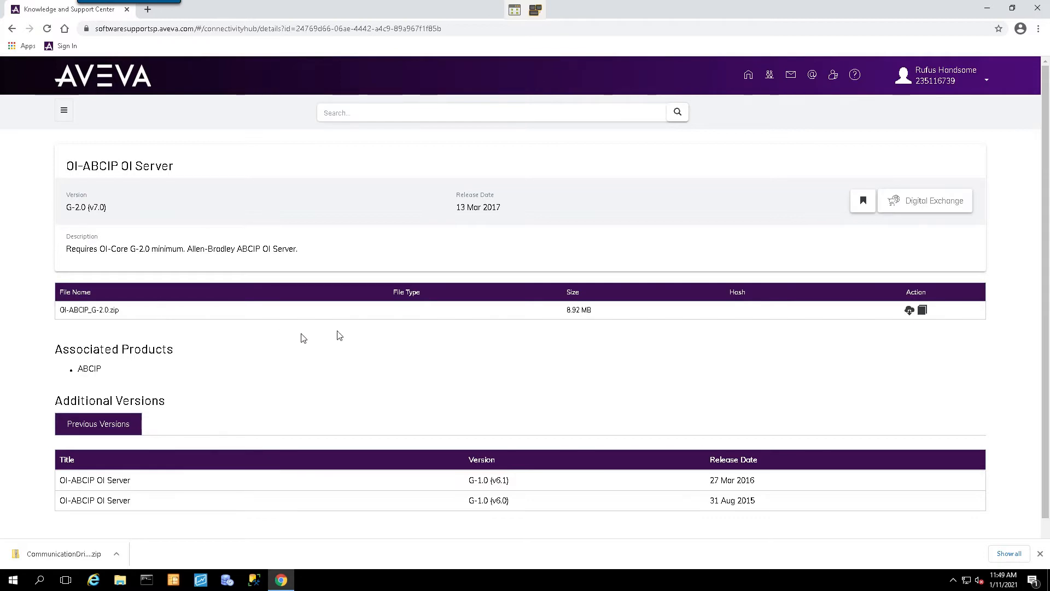
mouse_move(802, 346)
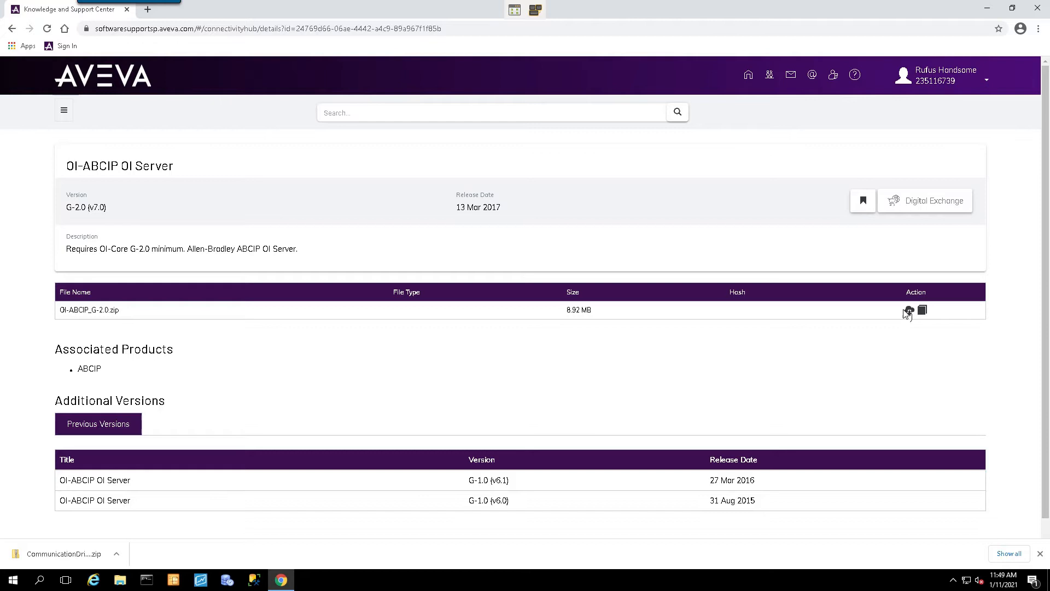
Download OI-ABCIP_G-2.0.zip from the OI-ABCIP OI Server details page.
click(909, 310)
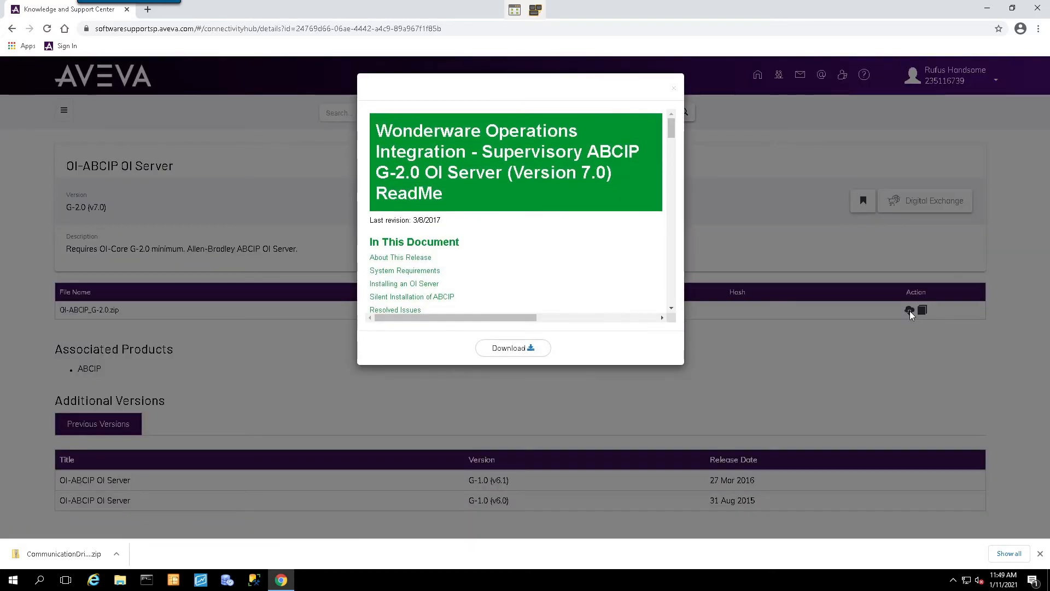
click(674, 87)
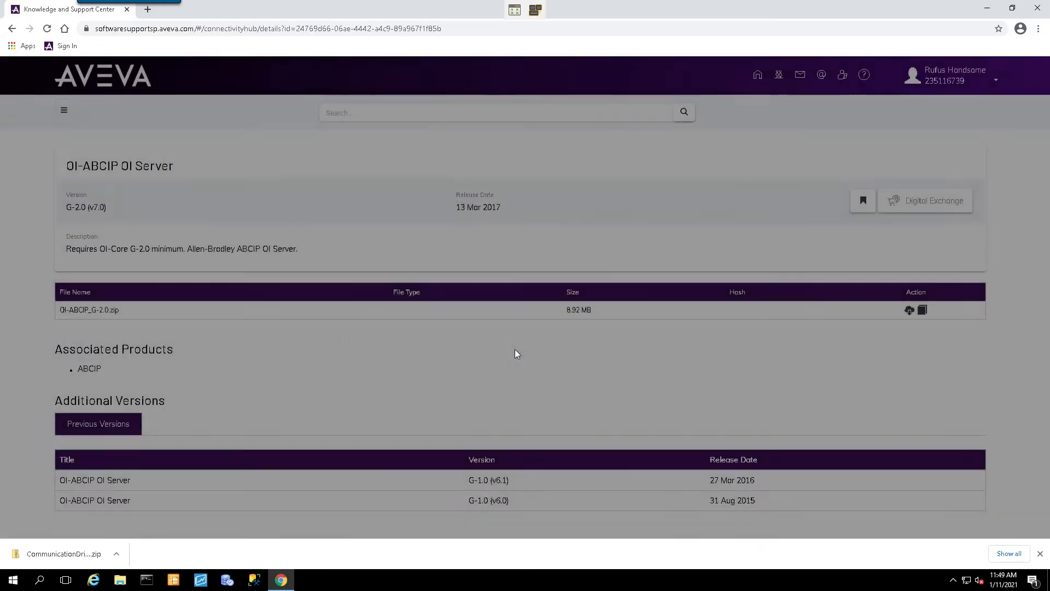
click(909, 309)
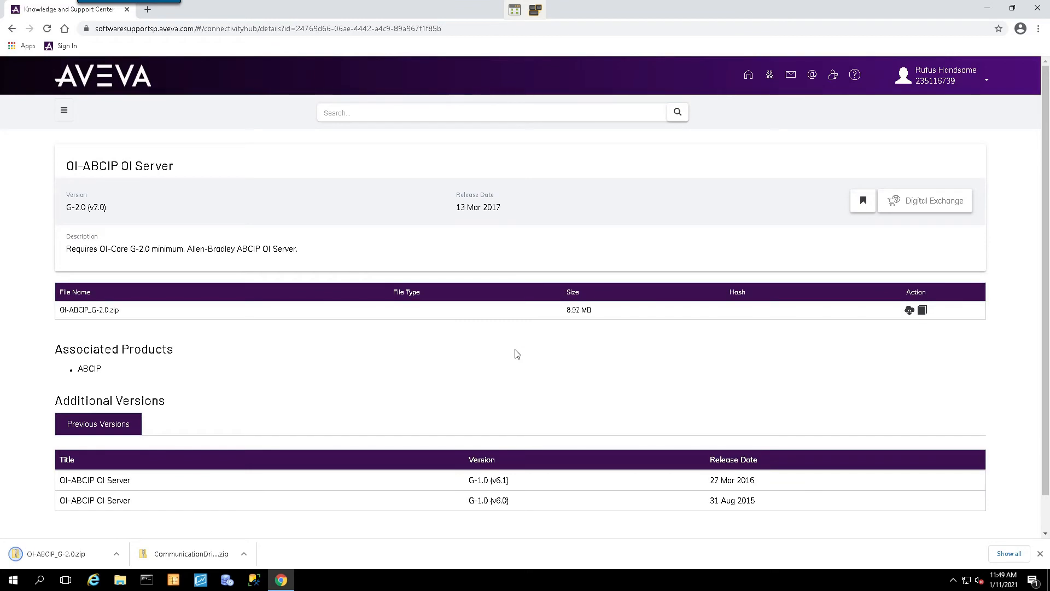
mouse_move(835, 195)
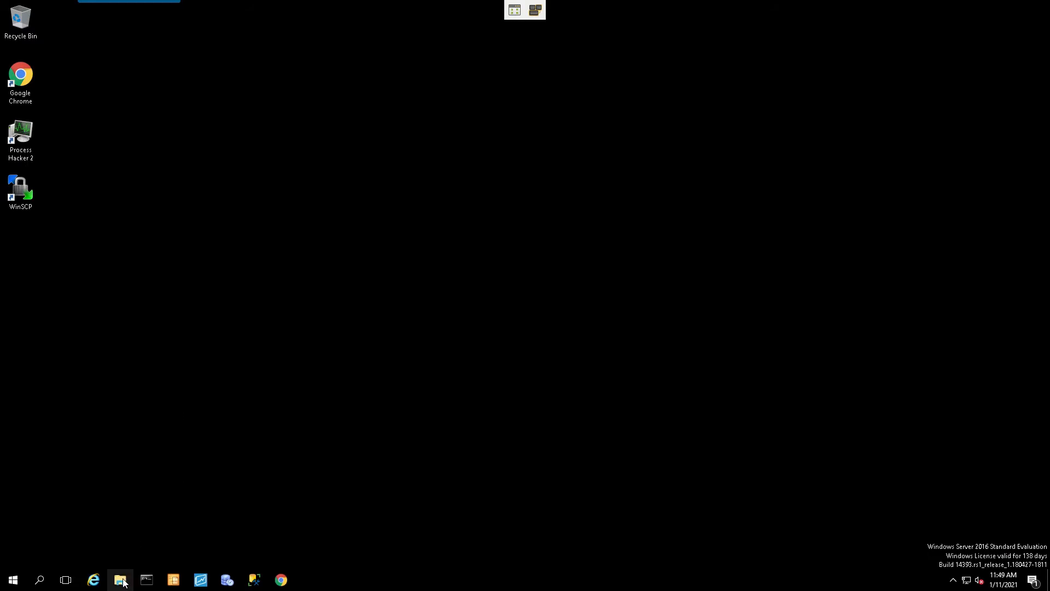
click(121, 579)
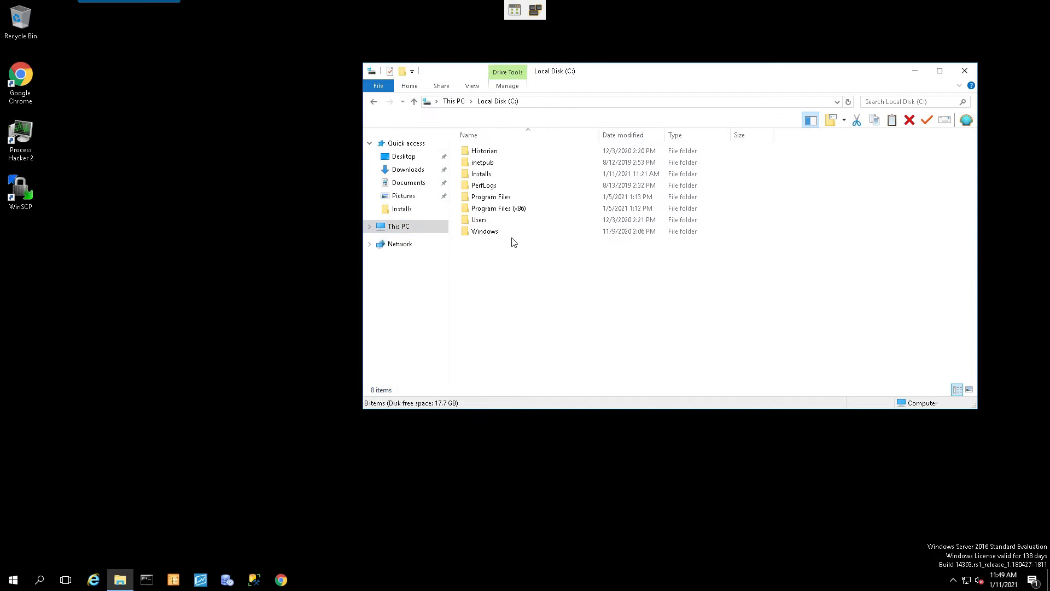
double_click(482, 174)
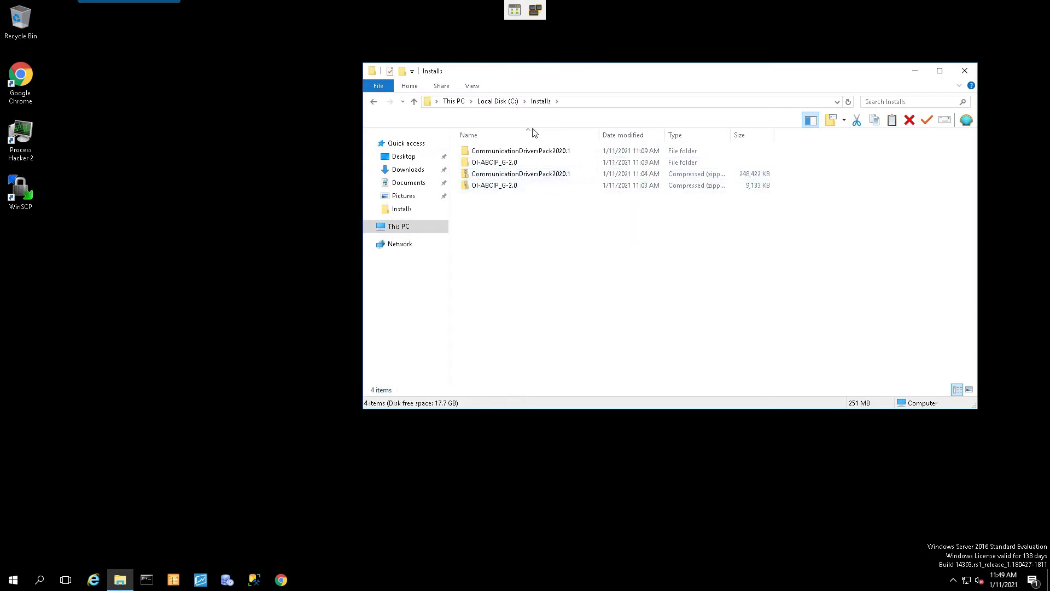
mouse_move(577, 73)
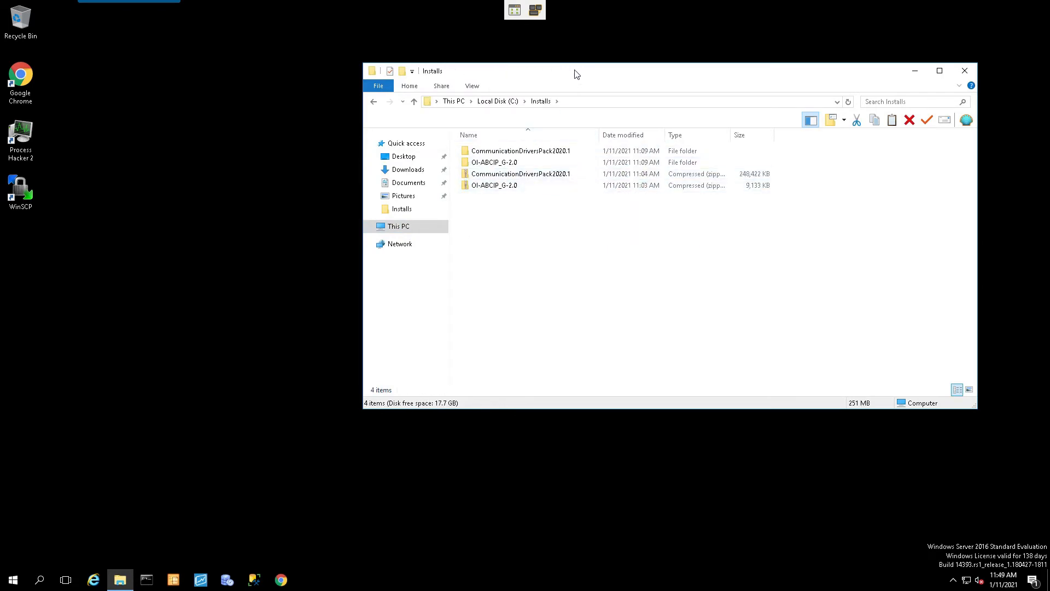
click(495, 161)
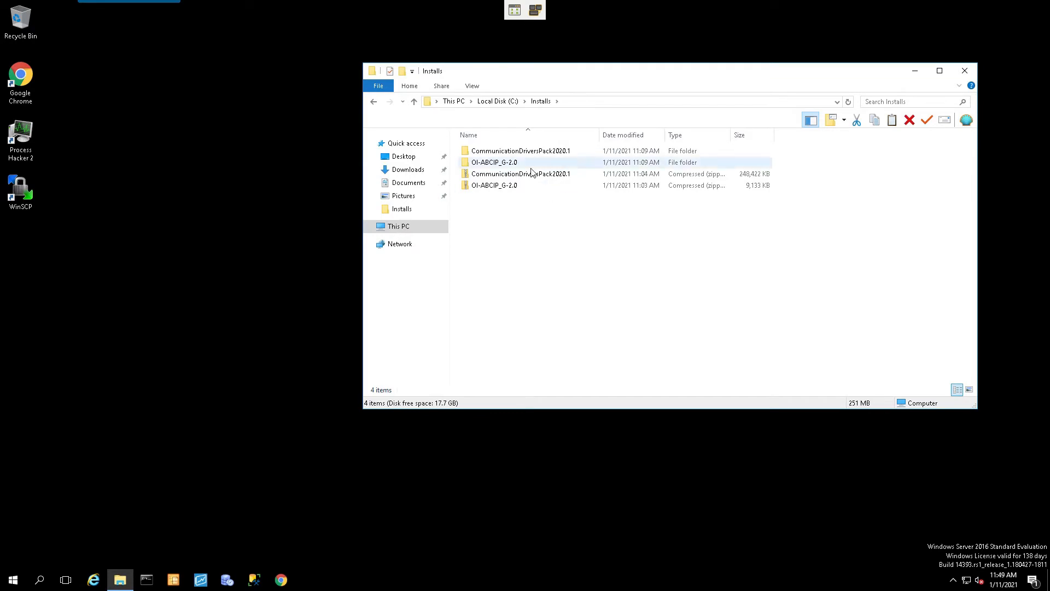
click(521, 174)
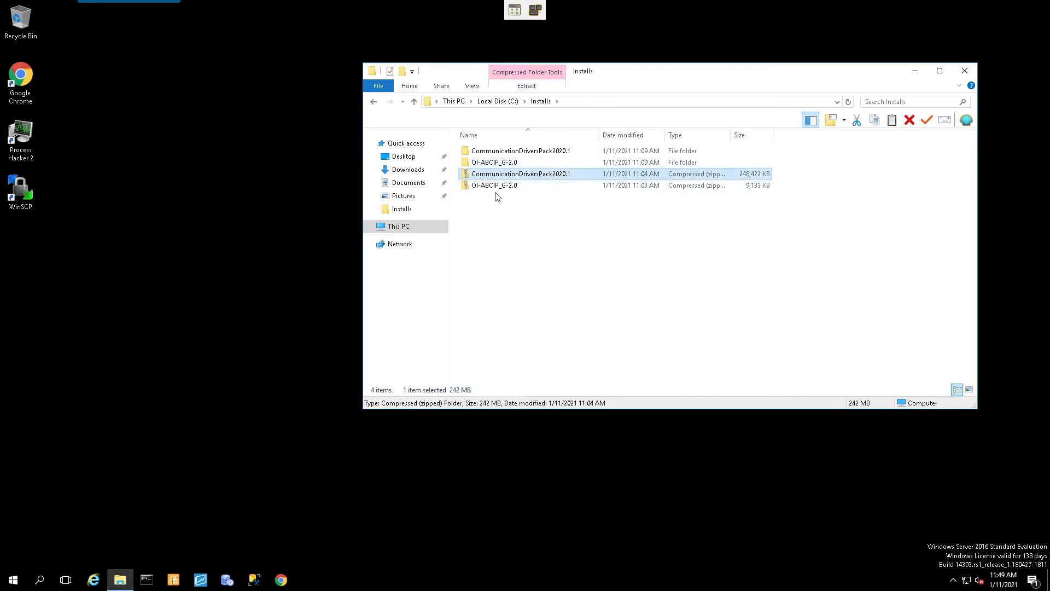
right_click(521, 174)
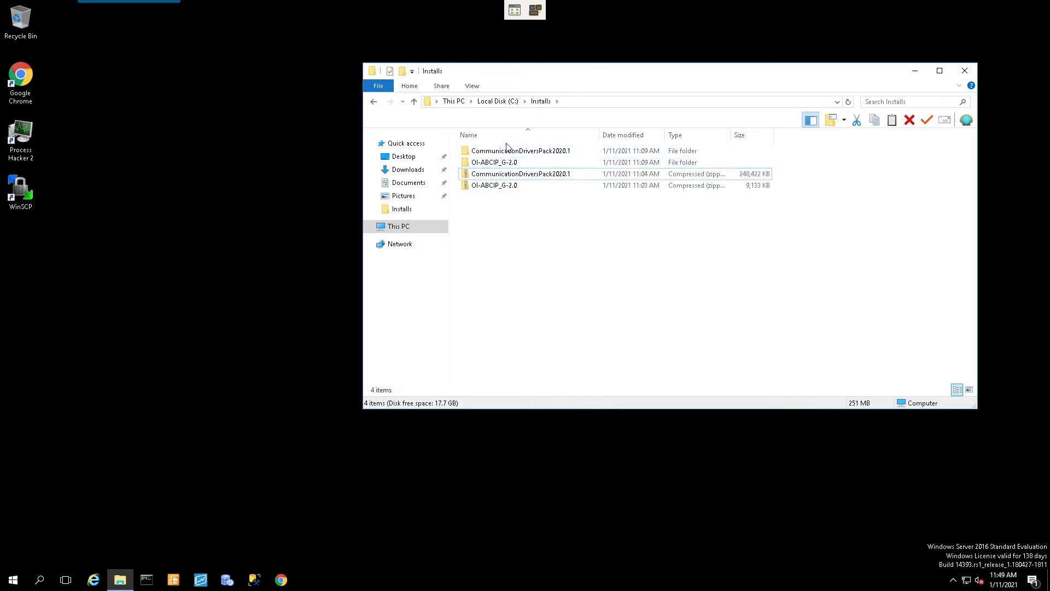
mouse_move(517, 235)
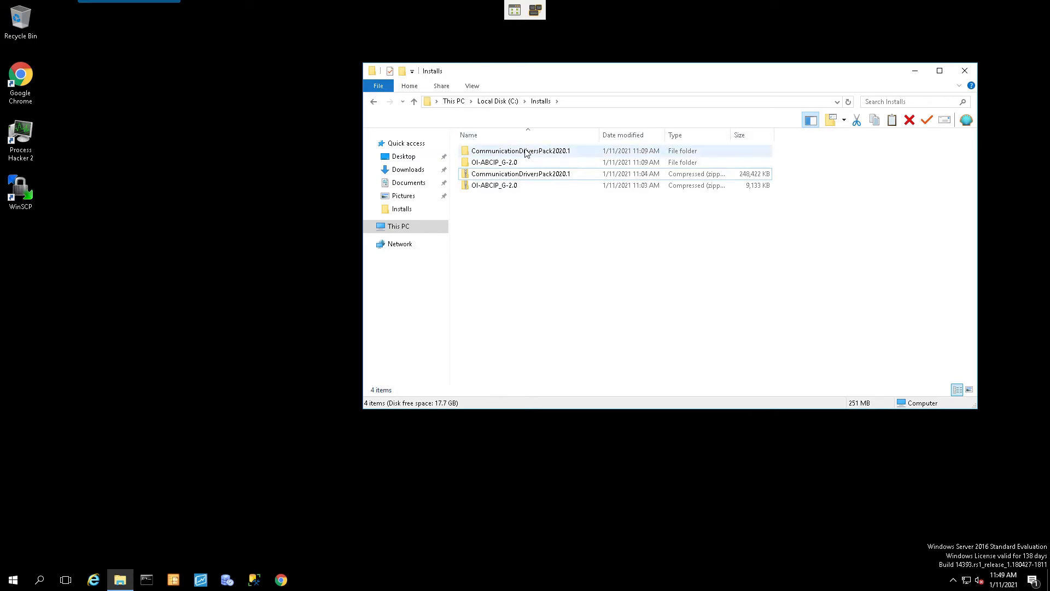
mouse_move(526, 150)
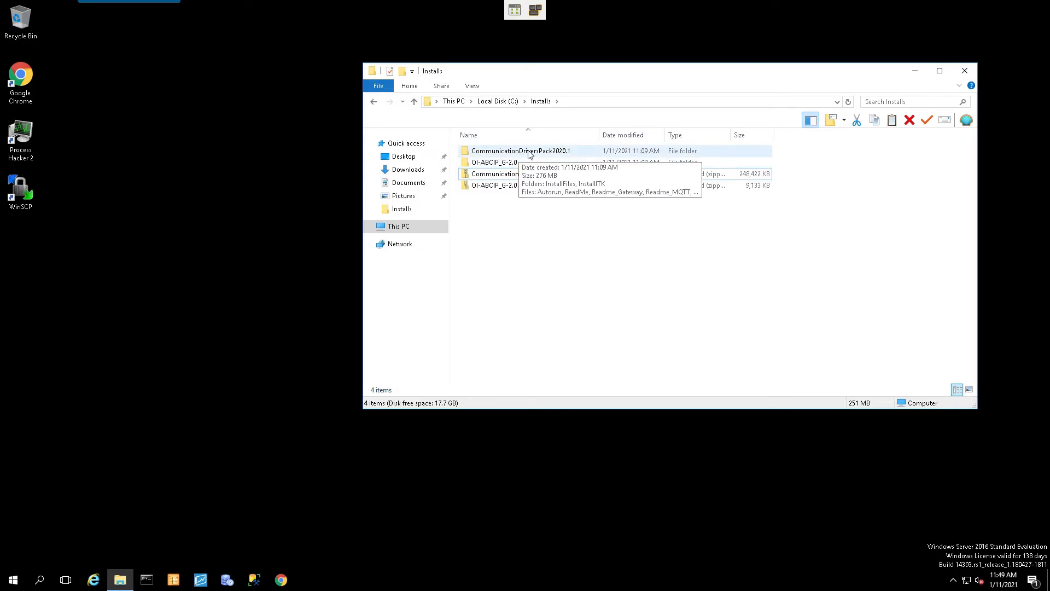
Launch Setup from the CommunicationDriversPack2020.1 folder with administrator rights.
double_click(521, 150)
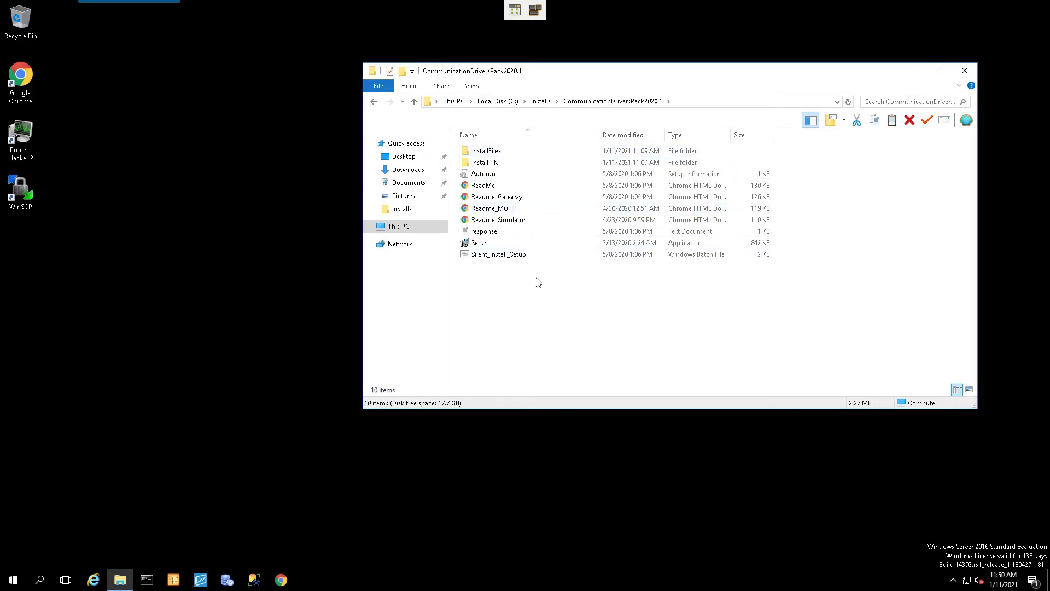
click(479, 243)
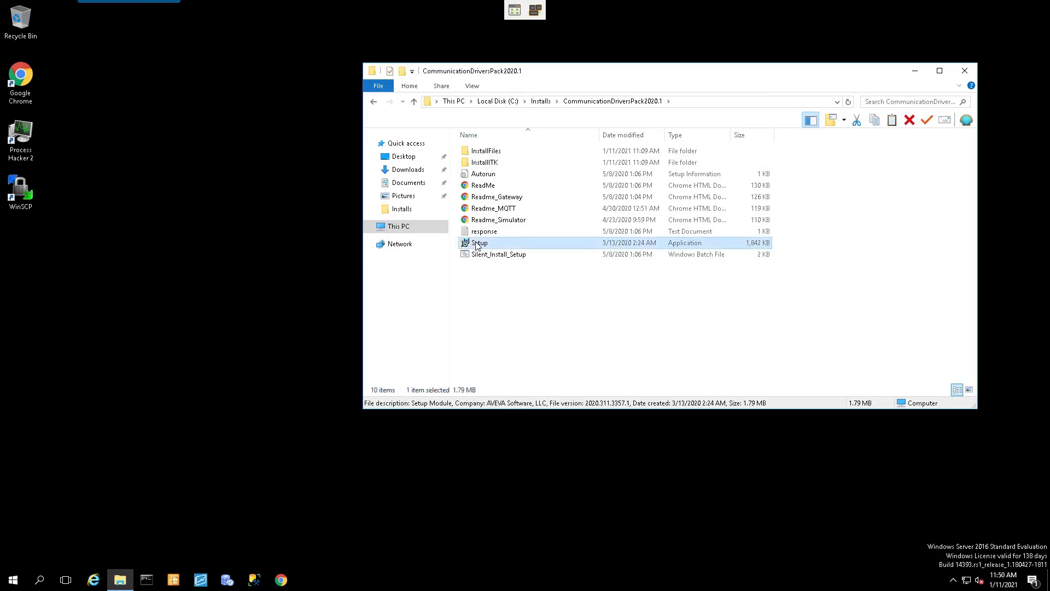
mouse_move(503, 244)
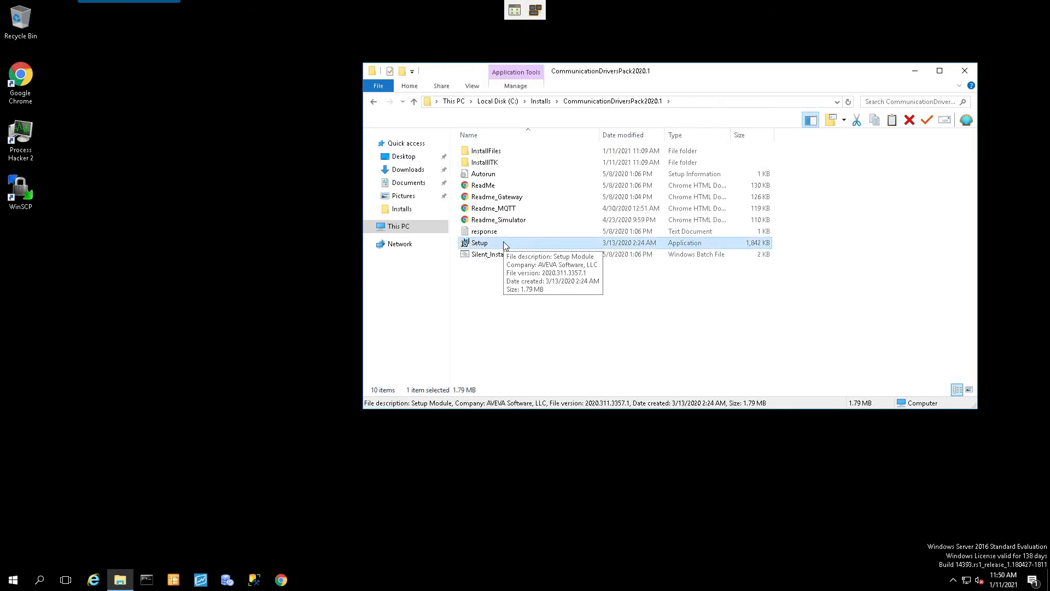
right_click(479, 243)
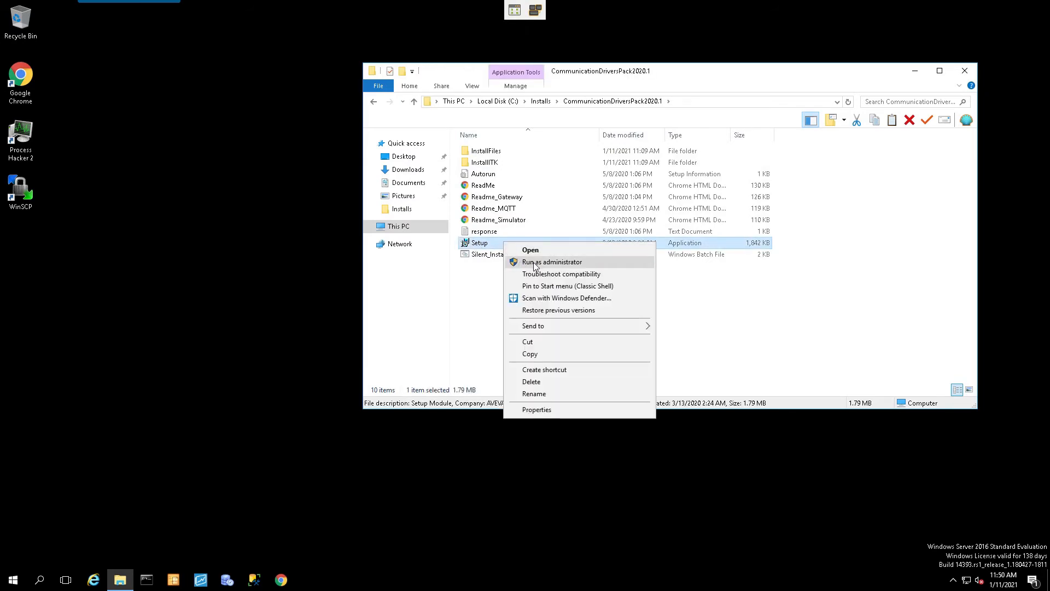
click(551, 262)
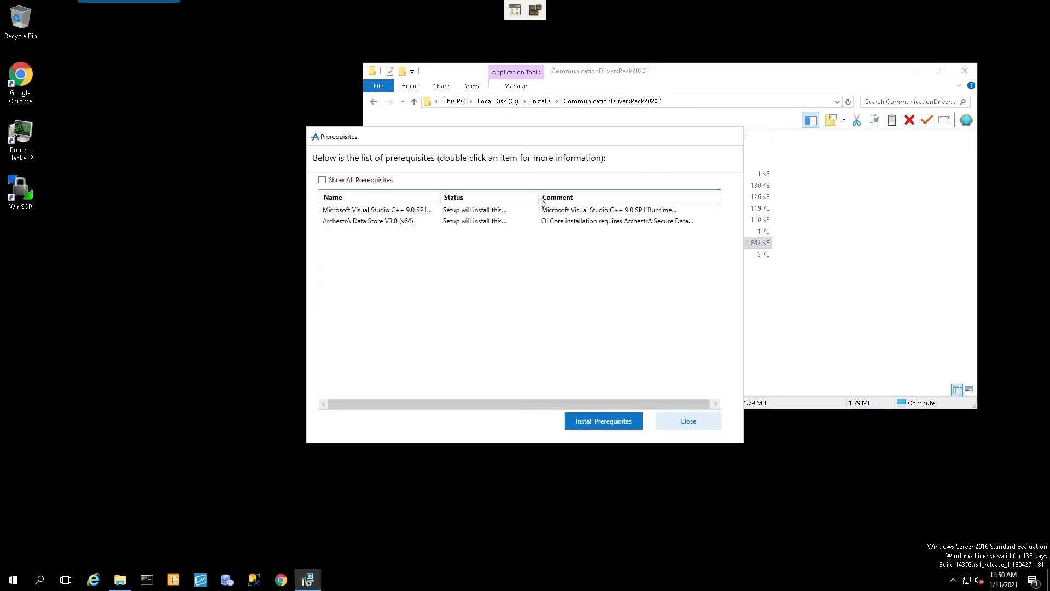
mouse_move(602, 420)
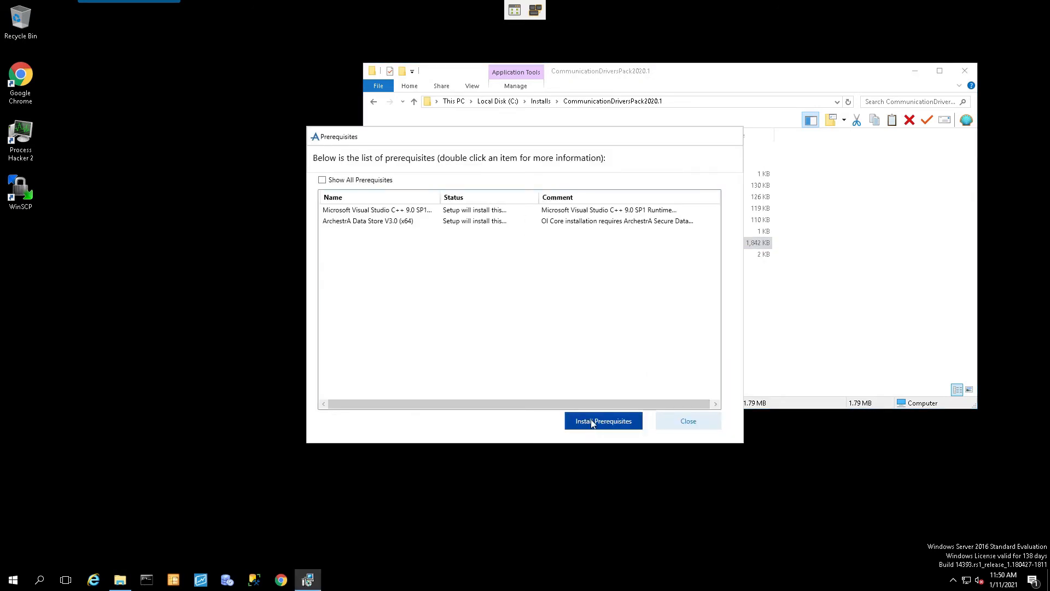
Install the Visual C++ and ArchestrA Data Store prerequisites and acknowledge the already-installed components notice.
click(603, 420)
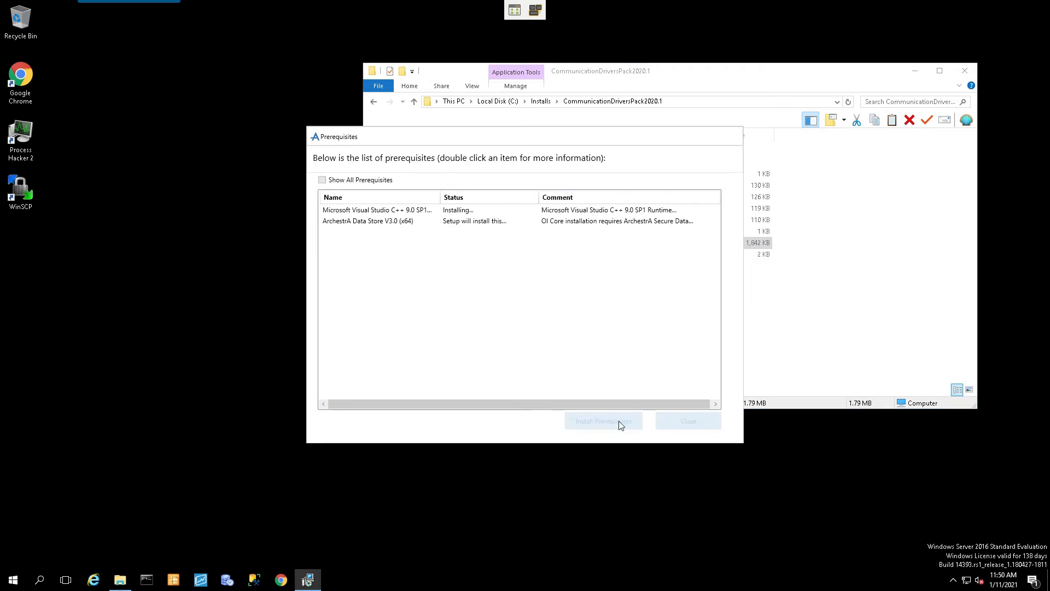
mouse_move(1031, 241)
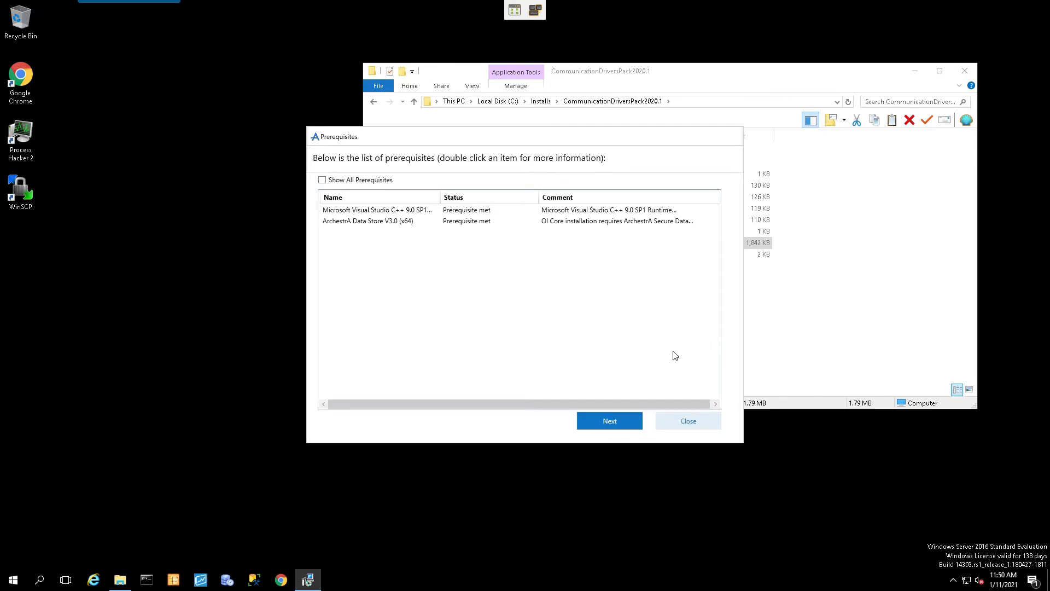
mouse_move(642, 321)
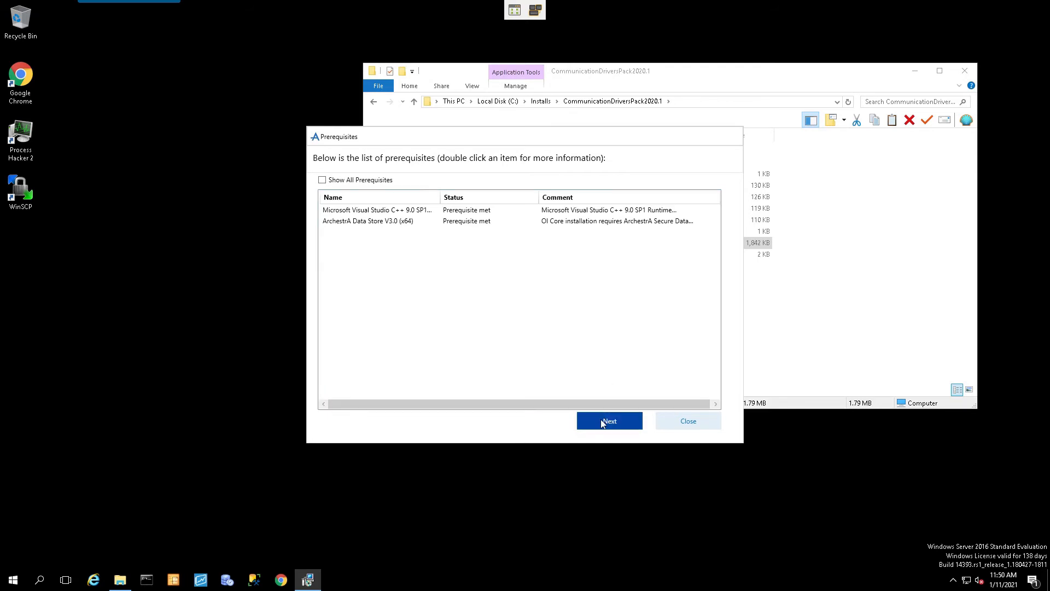
click(608, 420)
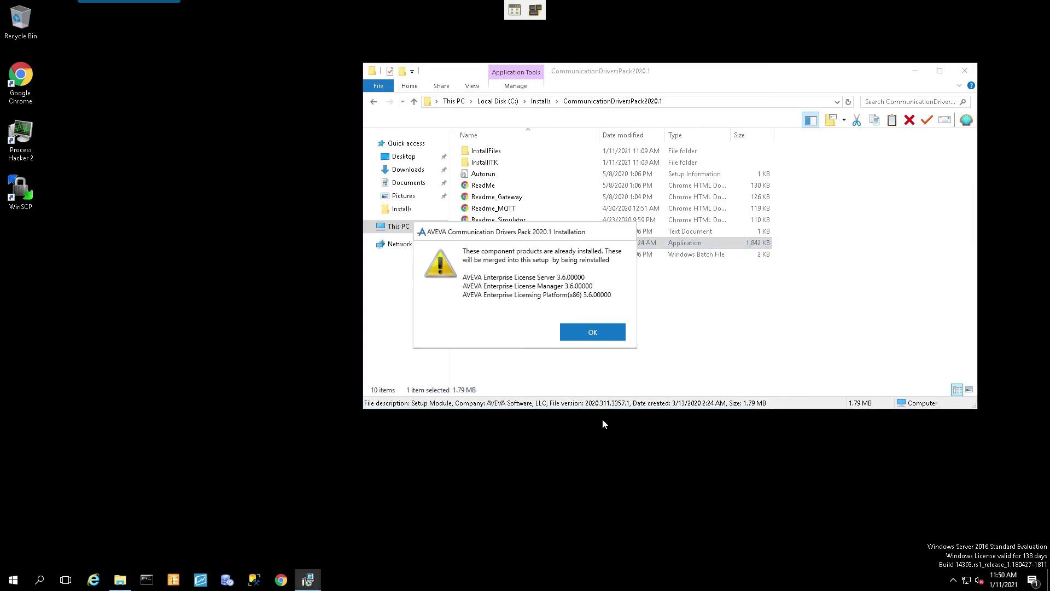
click(592, 332)
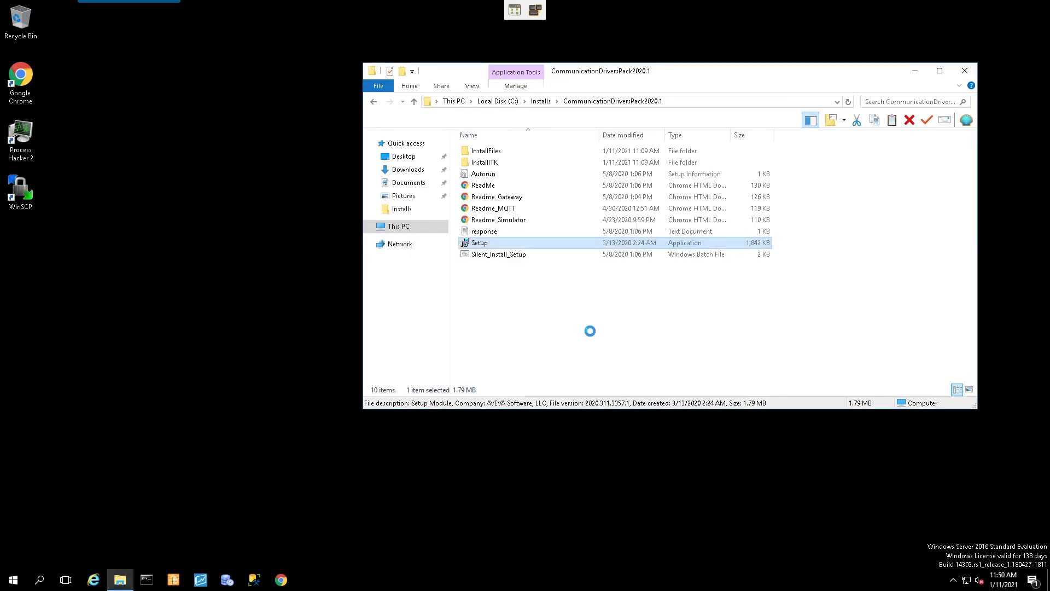
Accept the license agreement and continue past the Auto-Build and licensing notes to feature selection.
double_click(479, 243)
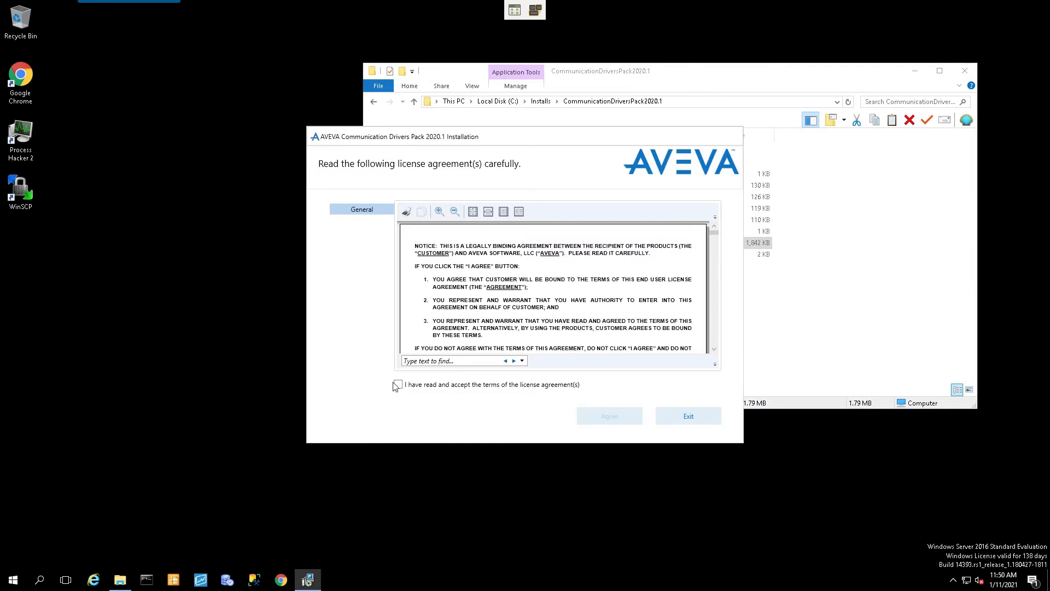
click(687, 416)
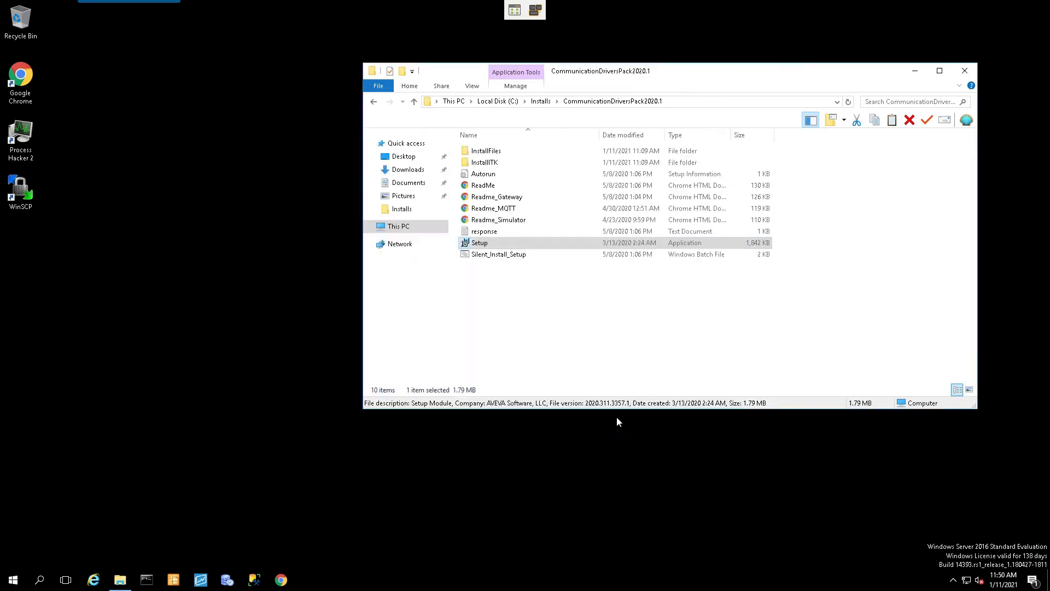
double_click(479, 242)
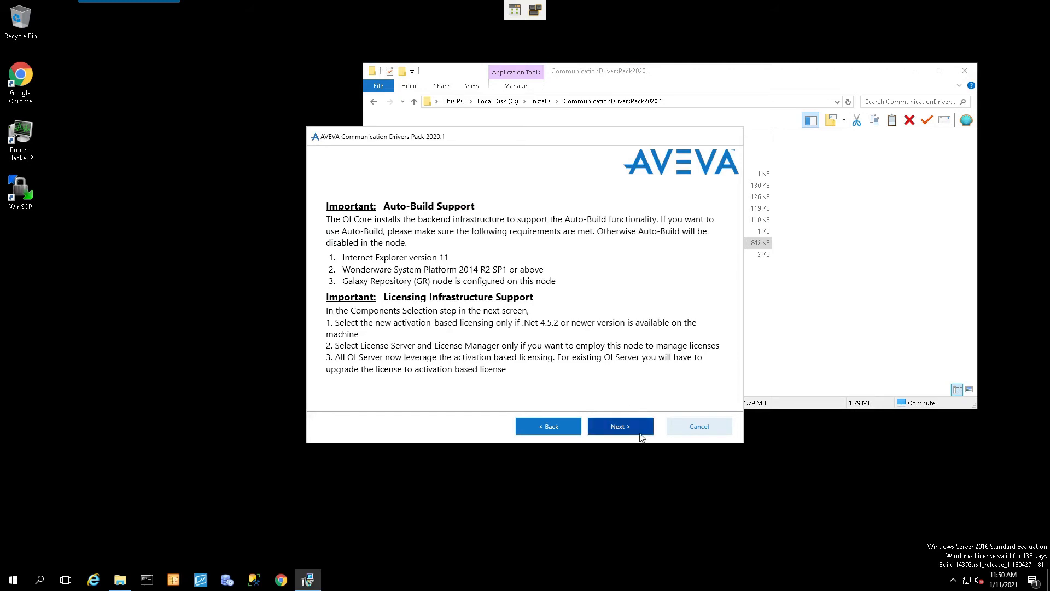
mouse_move(620, 427)
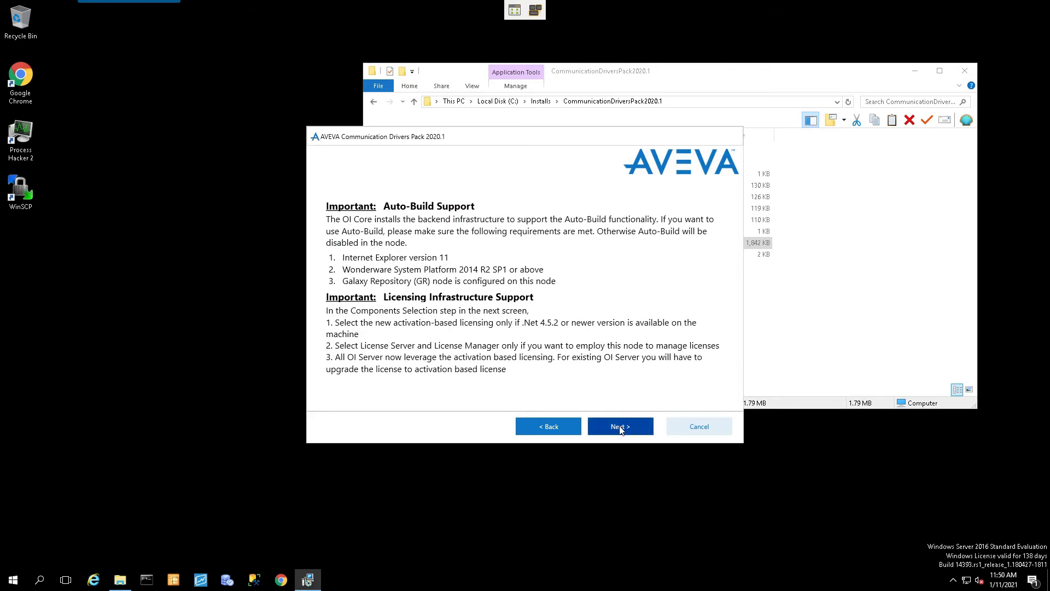
click(619, 426)
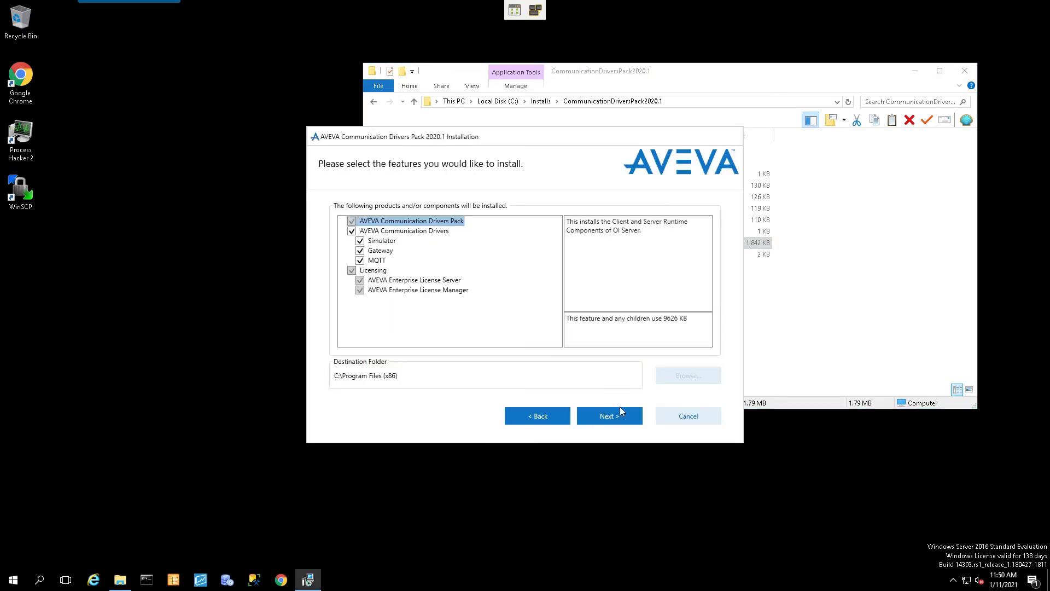
mouse_move(383, 243)
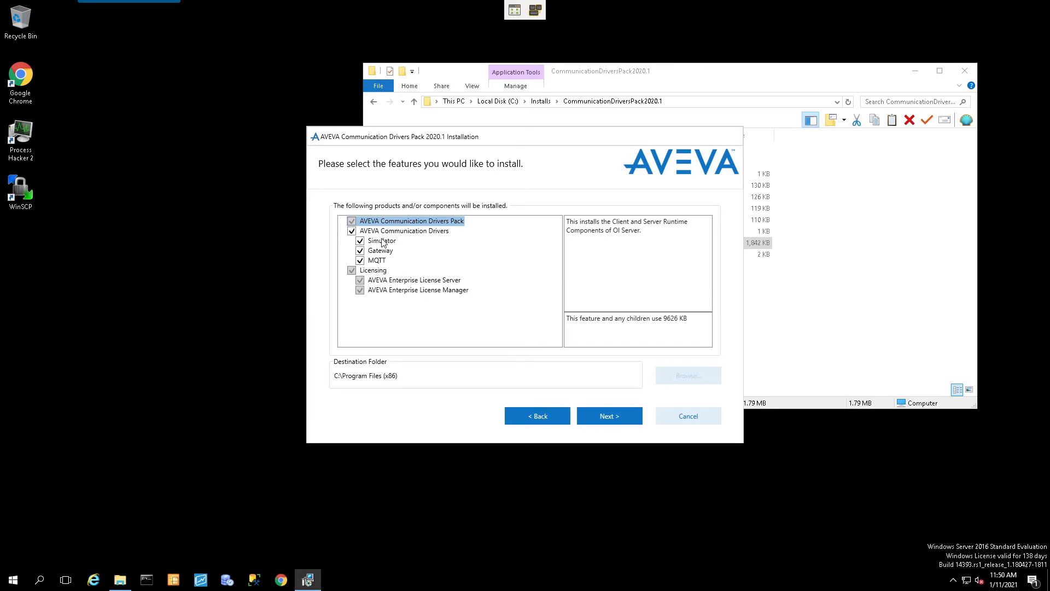
mouse_move(412, 250)
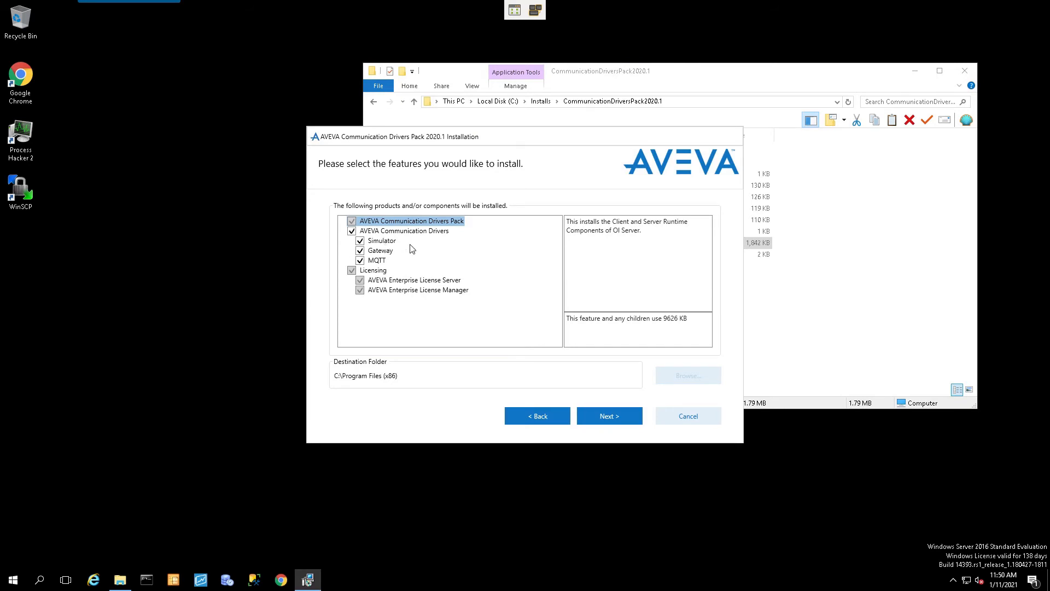
mouse_move(437, 250)
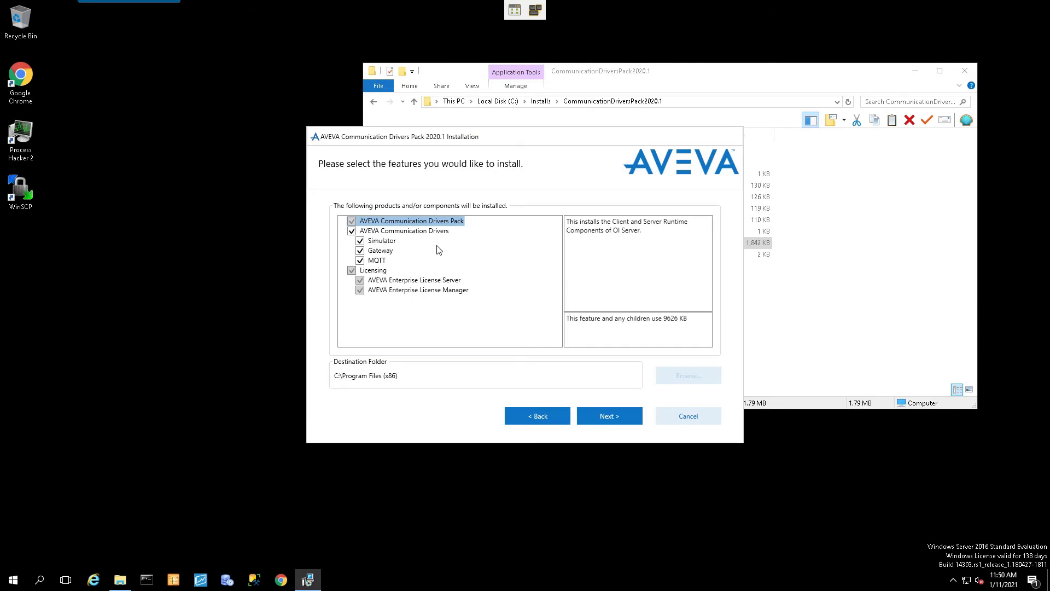
mouse_move(372, 249)
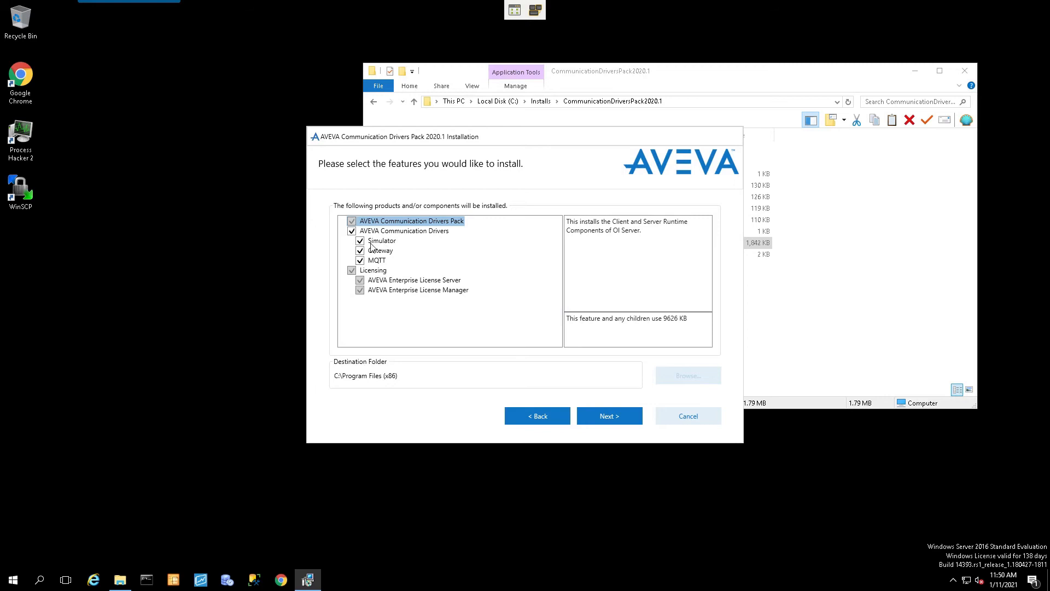
mouse_move(385, 261)
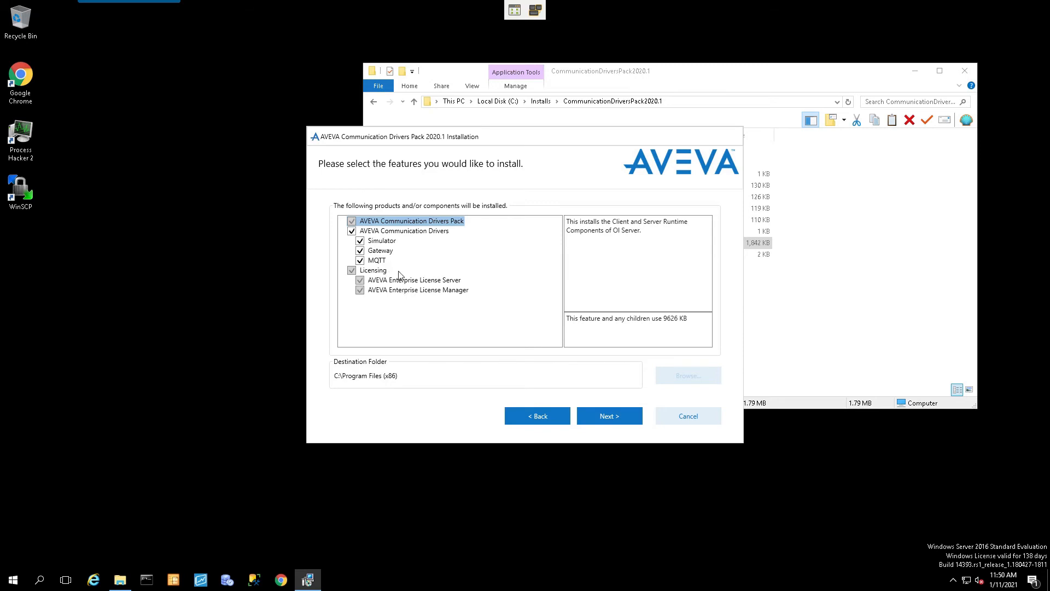
mouse_move(471, 308)
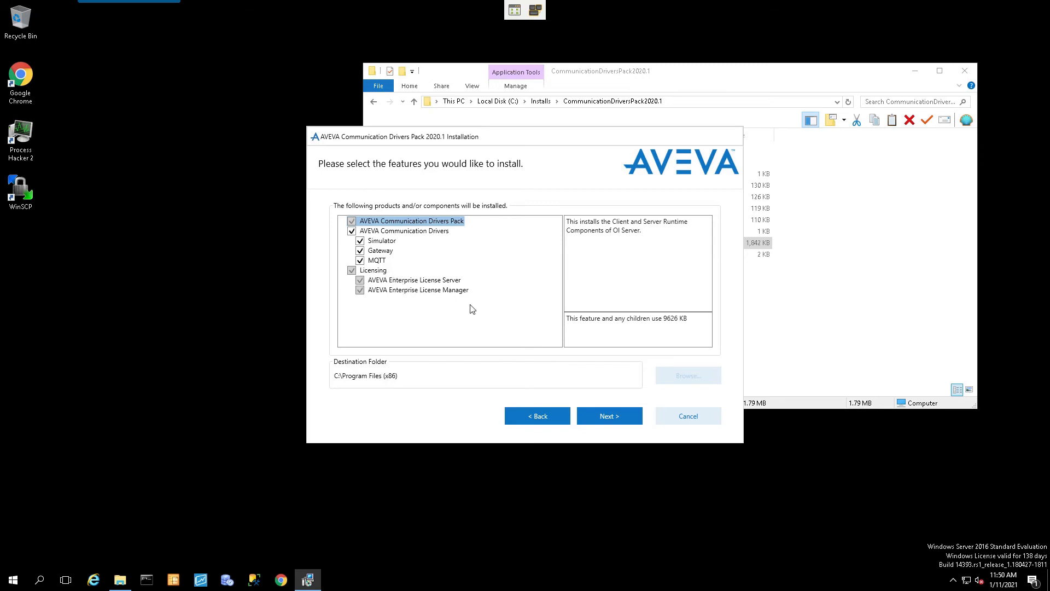
mouse_move(608, 416)
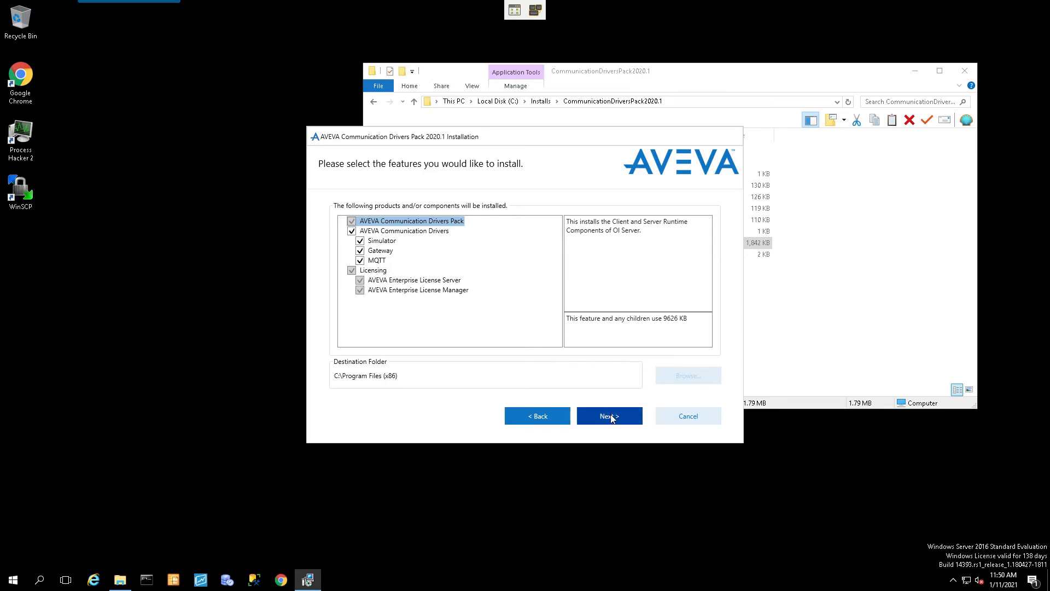
Install the chosen drivers pack features and finish the installer after success.
click(609, 415)
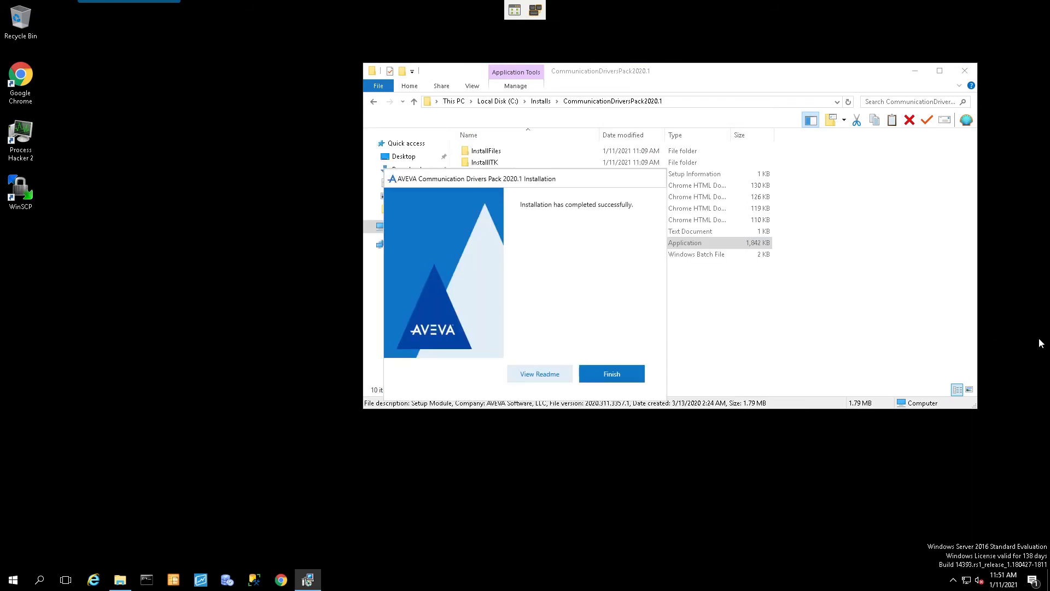
mouse_move(533, 352)
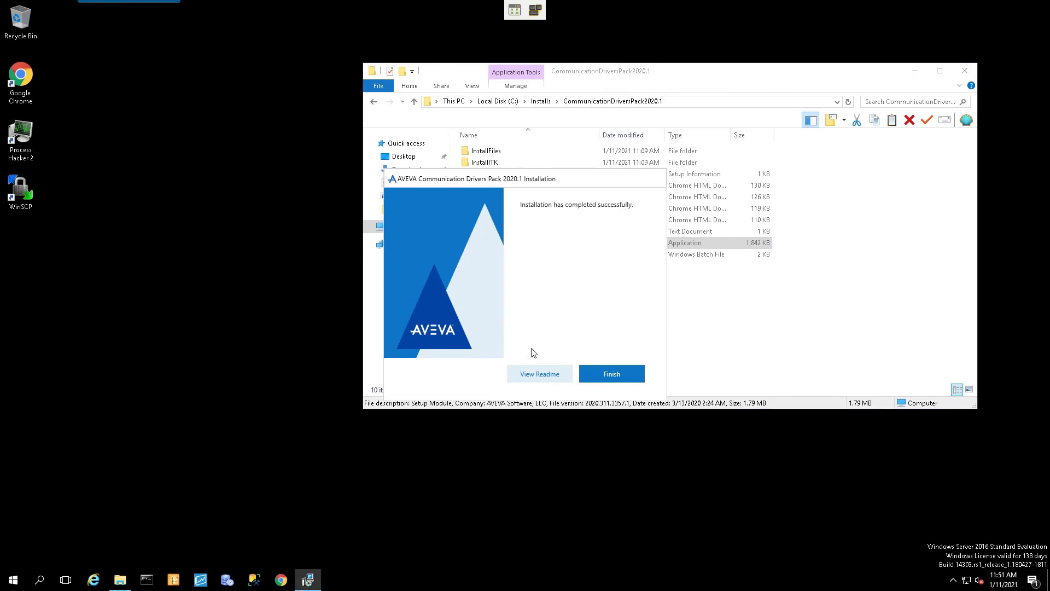
mouse_move(611, 375)
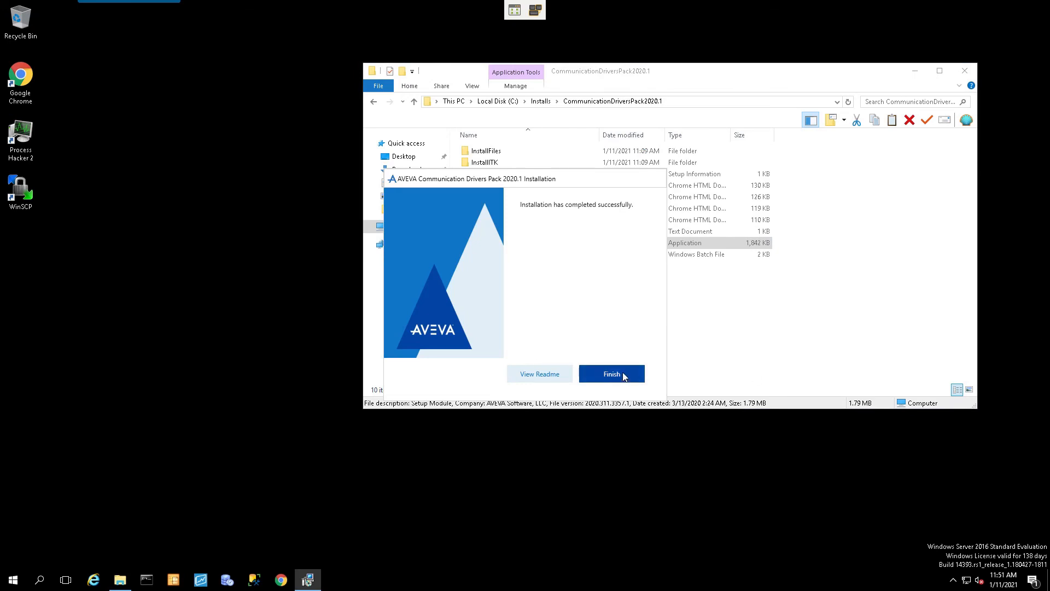
click(610, 374)
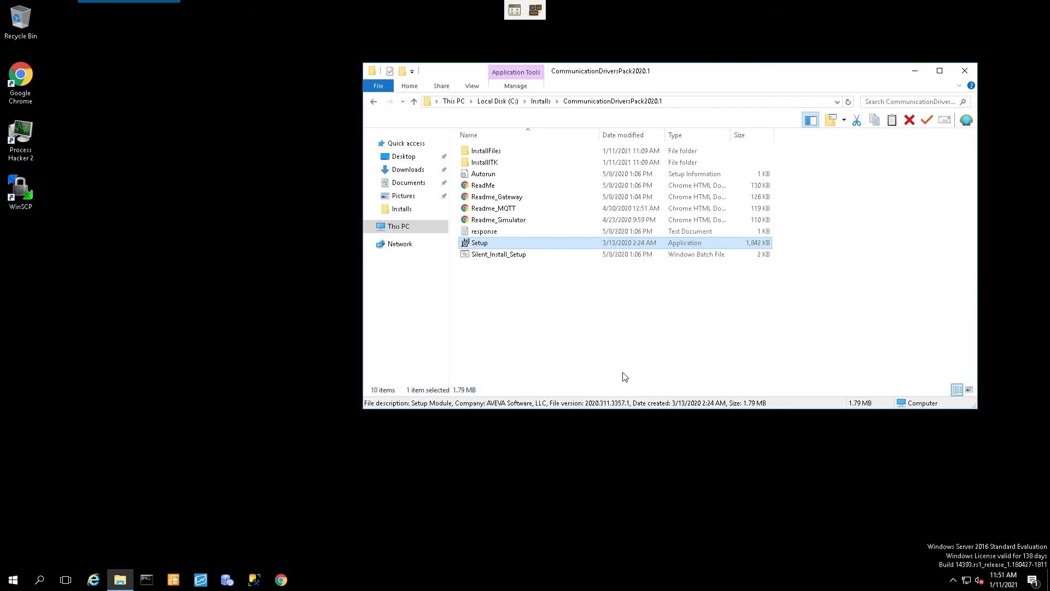
mouse_move(541, 186)
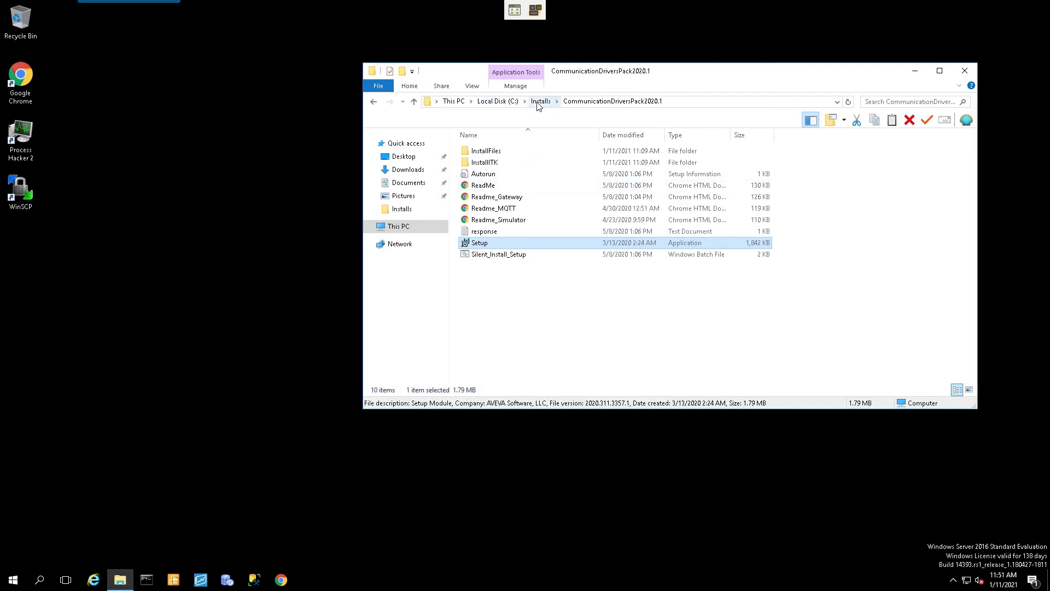
Install Setup-OI-ABCIP from the Installs\OI-ABCIP_G-2.0 folder and dismiss the completion message.
click(539, 100)
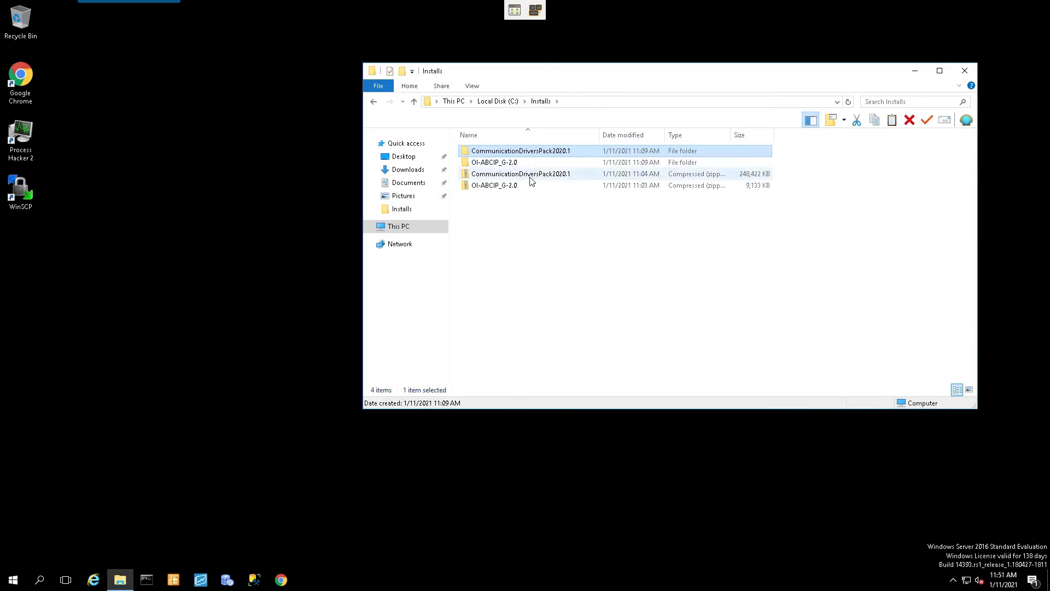
mouse_move(501, 162)
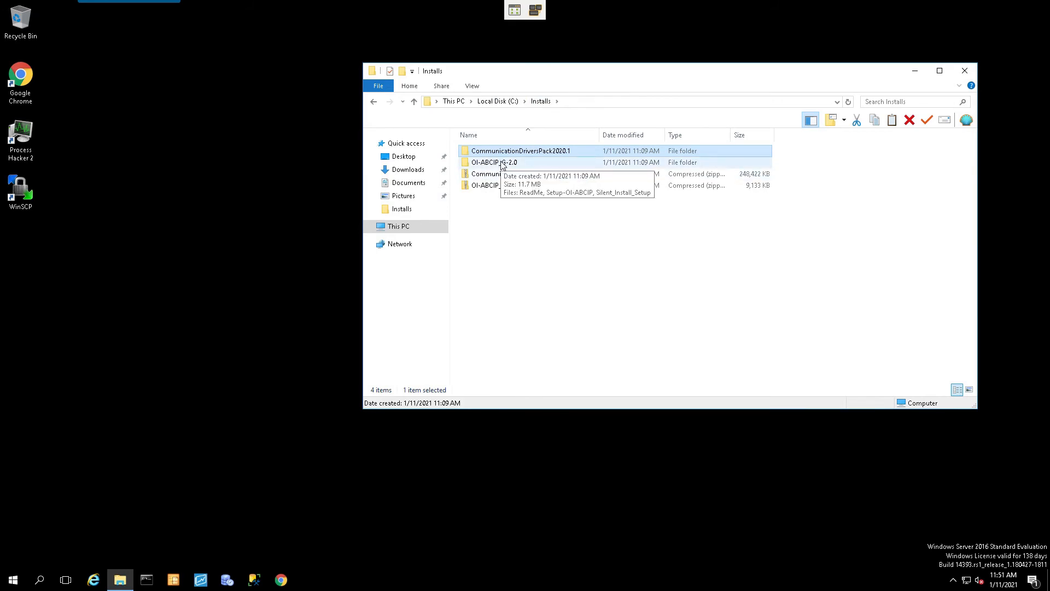
double_click(494, 162)
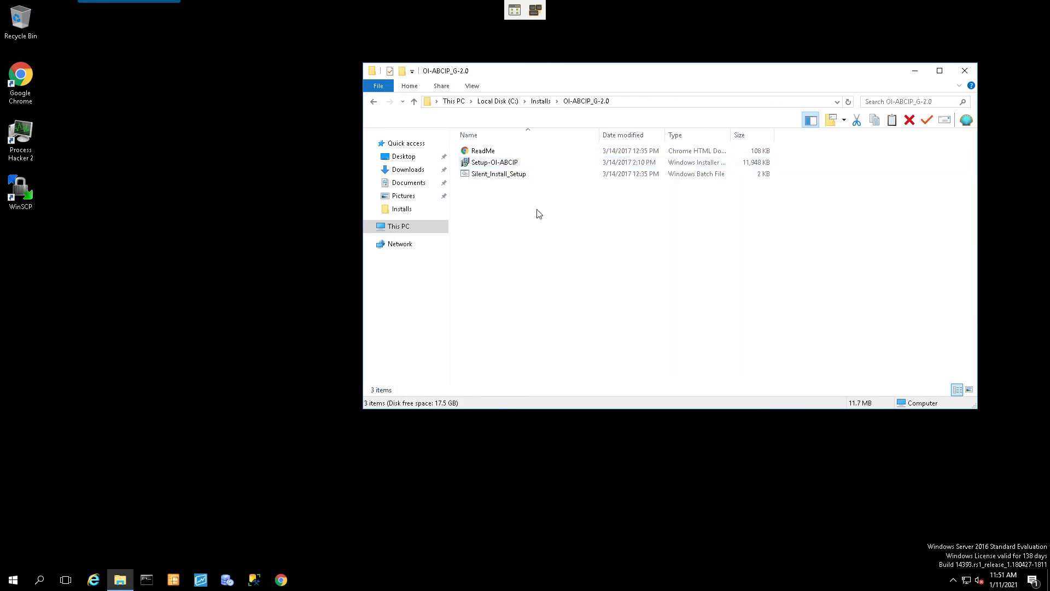
mouse_move(496, 162)
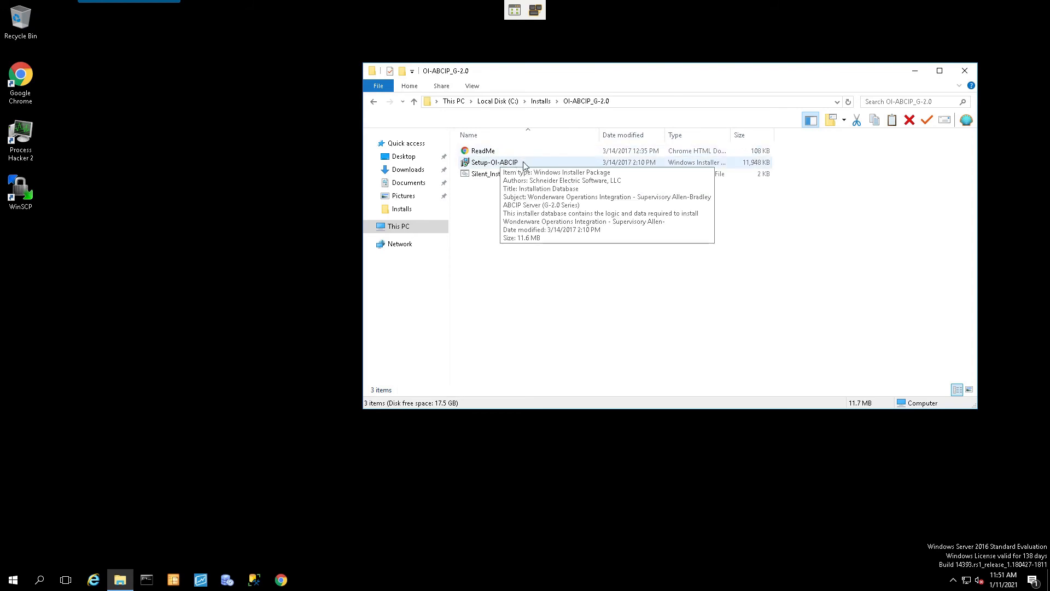
click(495, 162)
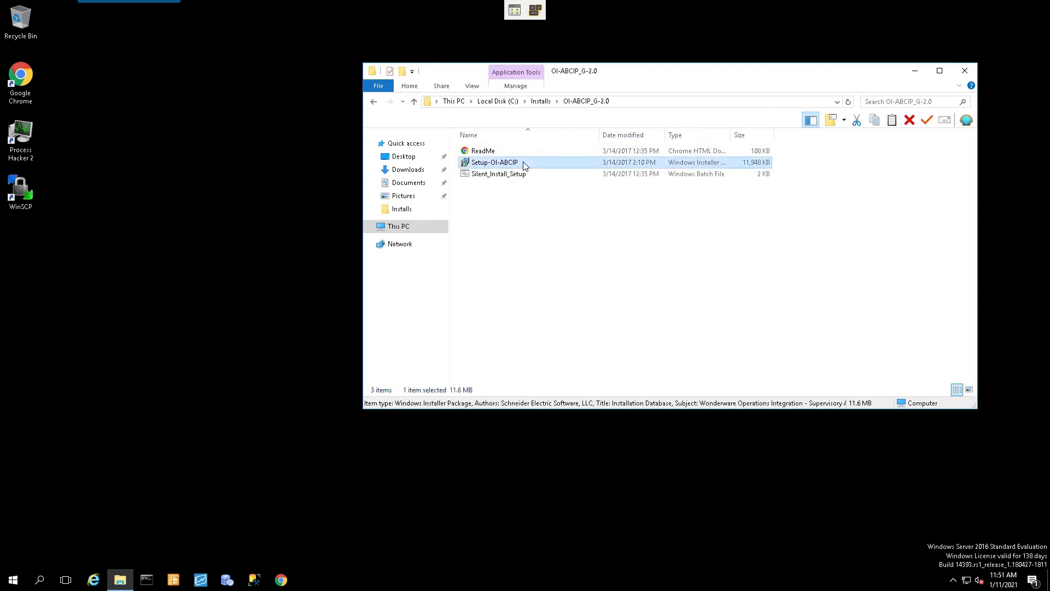
right_click(494, 162)
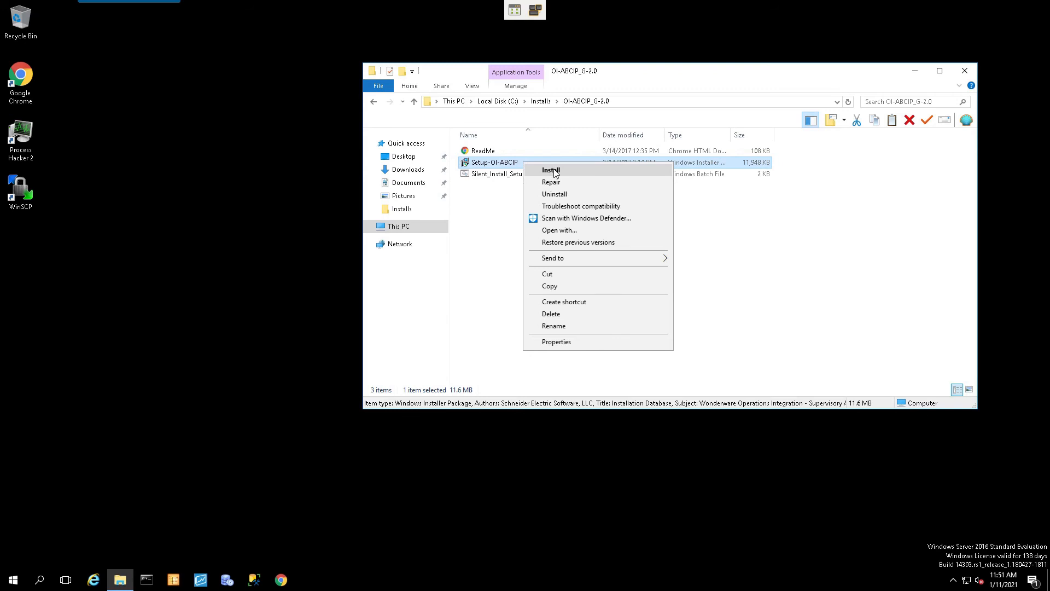
click(550, 169)
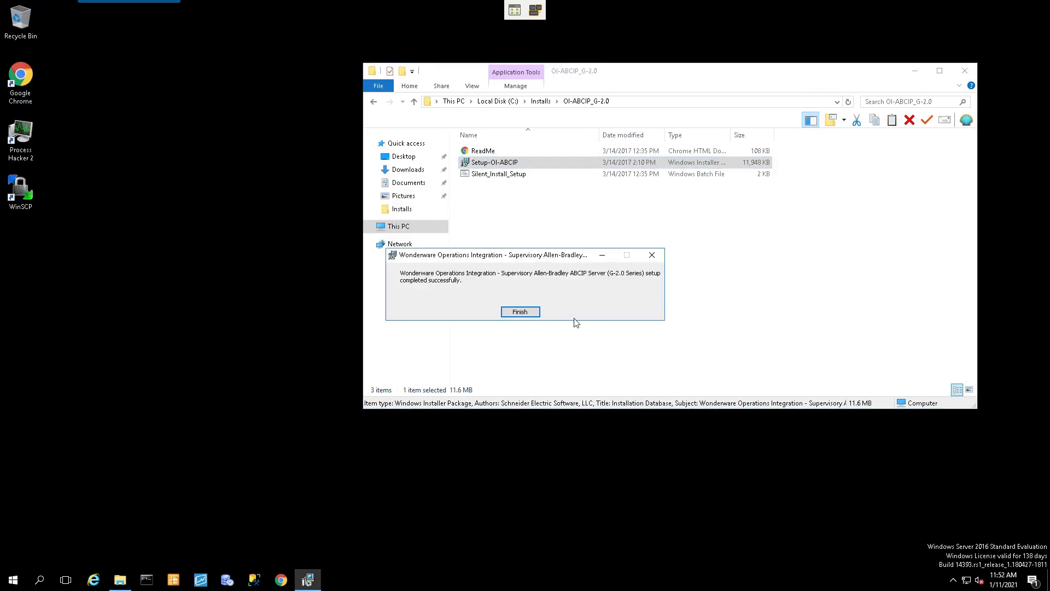
click(520, 312)
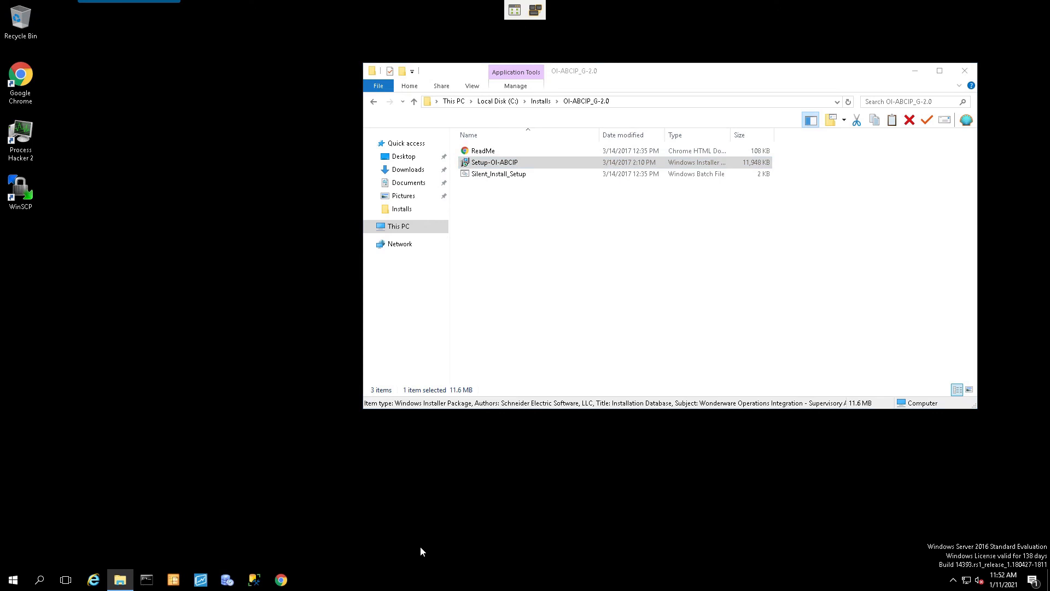
mouse_move(1047, 237)
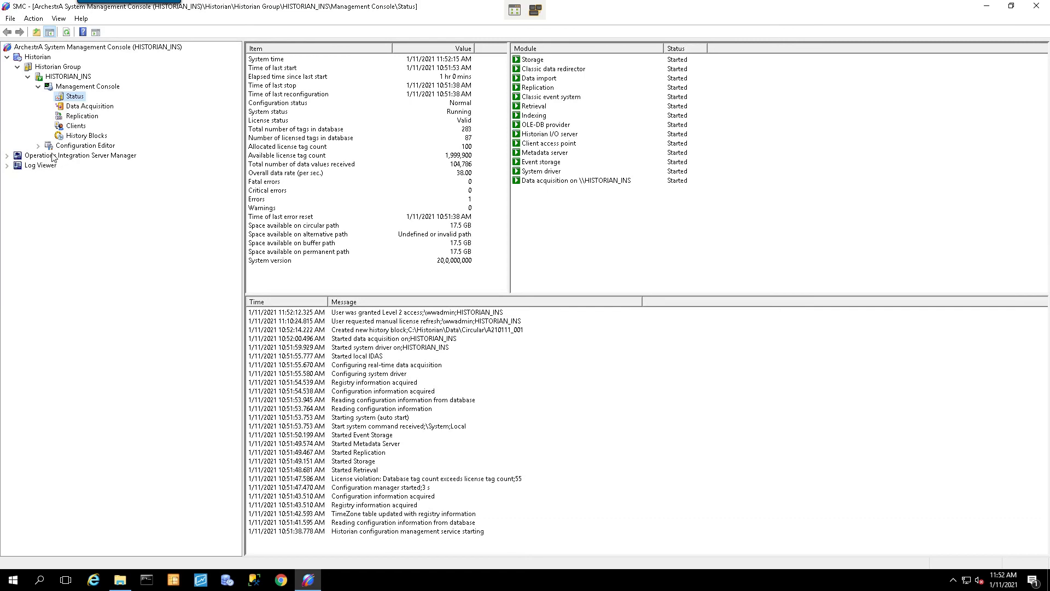
Expand Operations Integration Server Manager > Default Group > Local > Supervisory Servers and select Allen-Bradley - ABCIP.
click(80, 155)
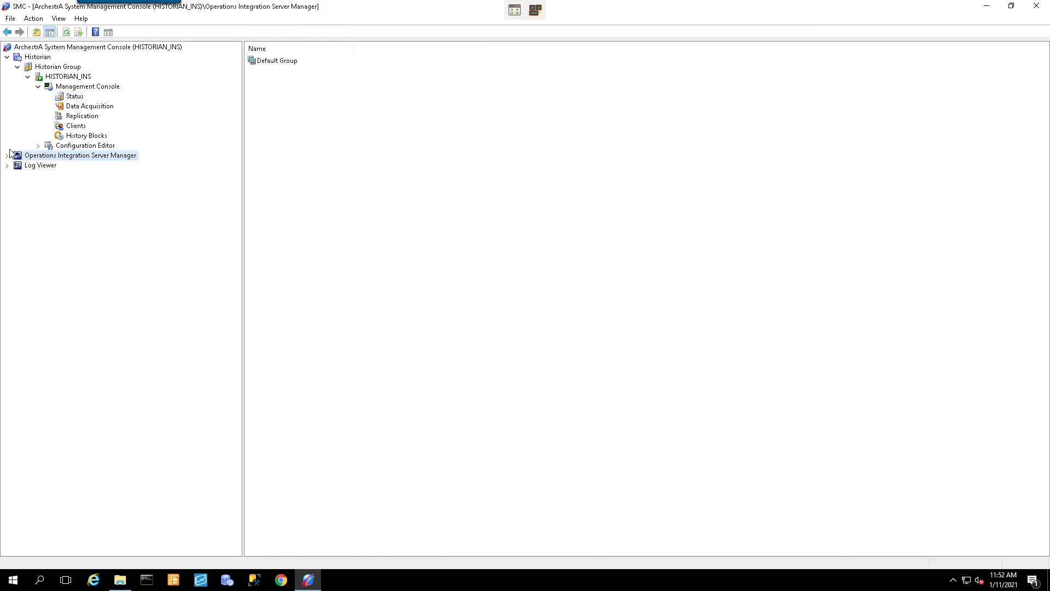
click(7, 154)
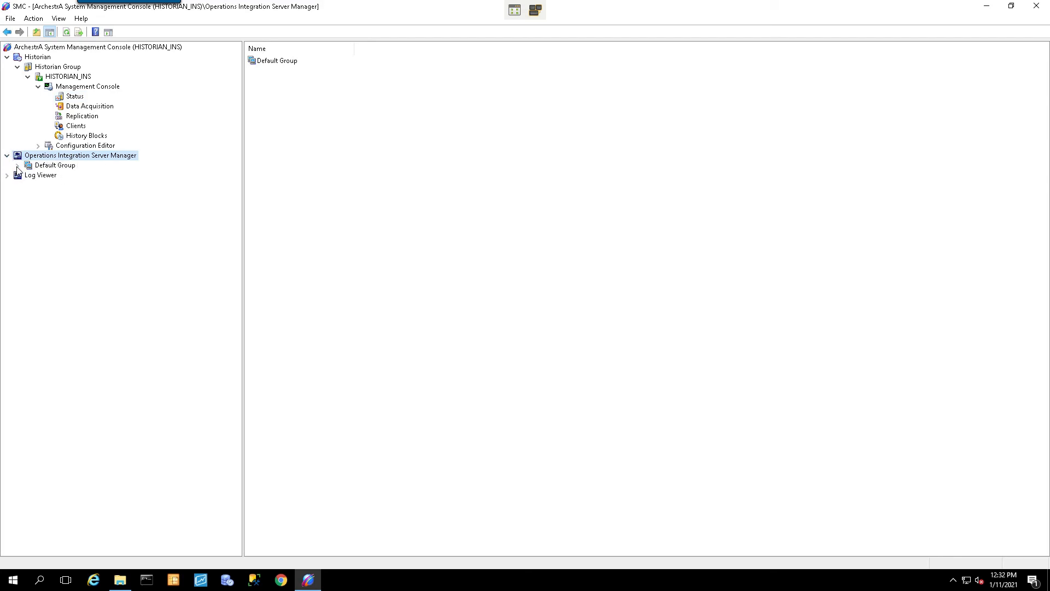
click(28, 166)
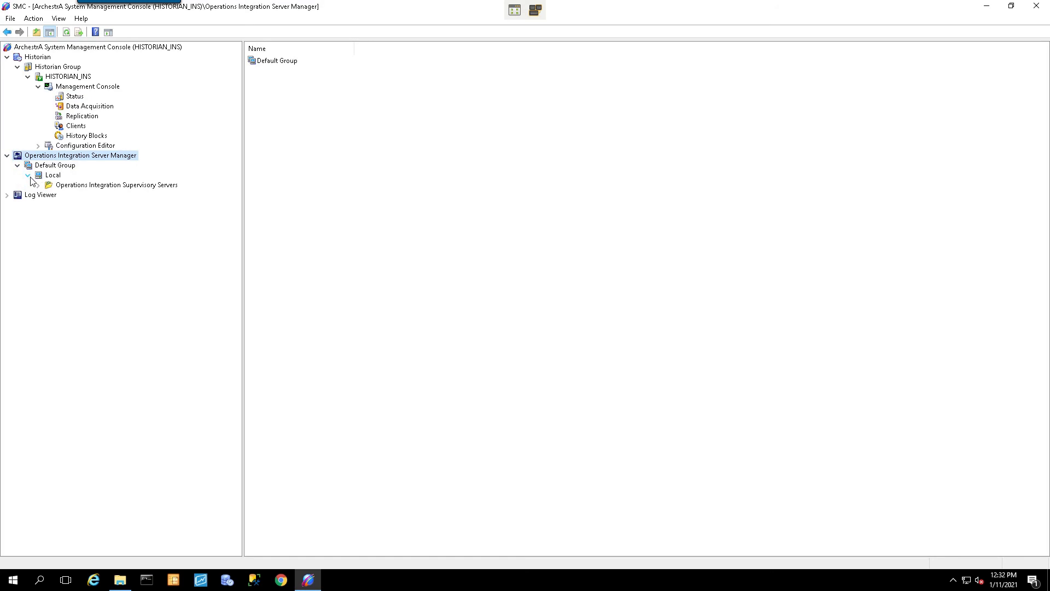
click(49, 183)
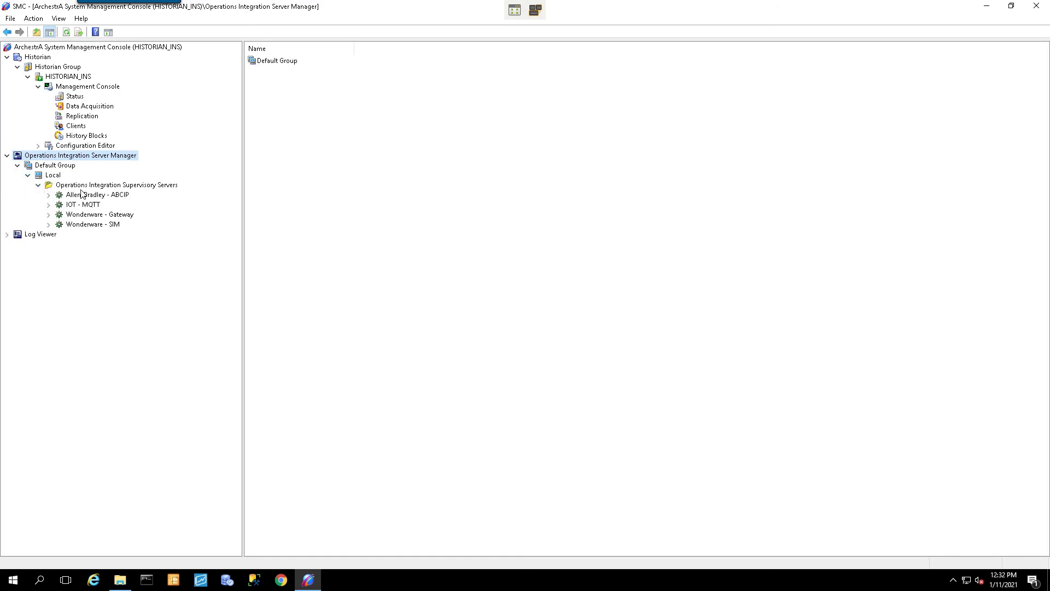
click(97, 195)
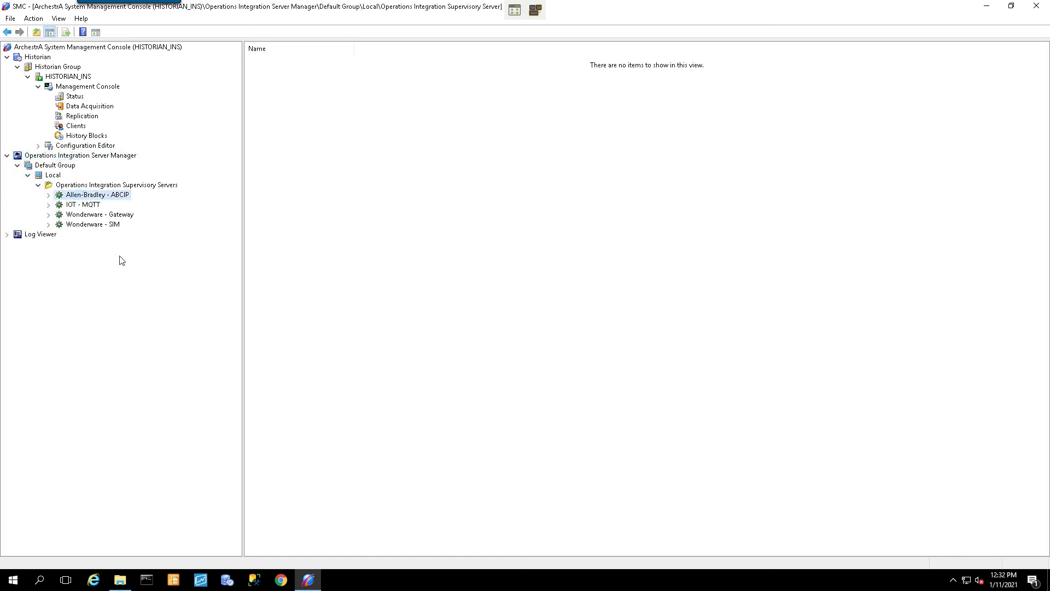